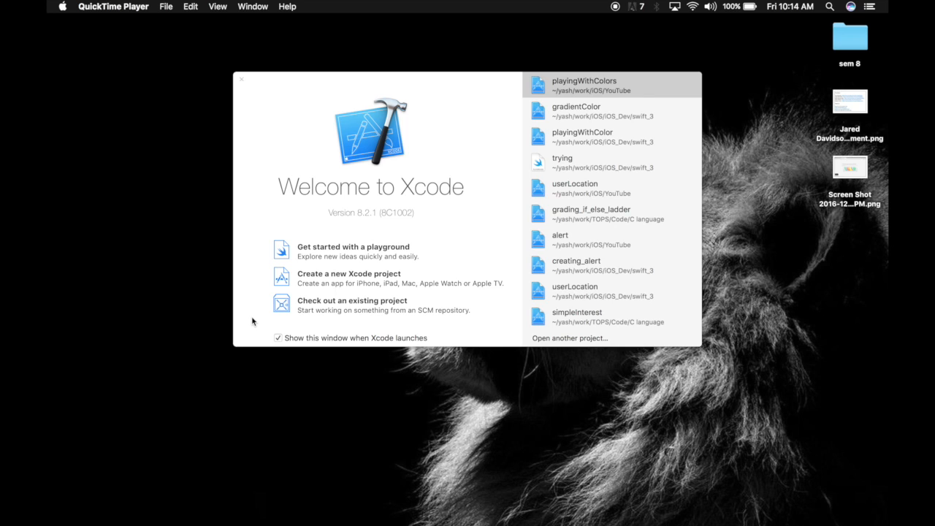
pyautogui.moveTo(316, 285)
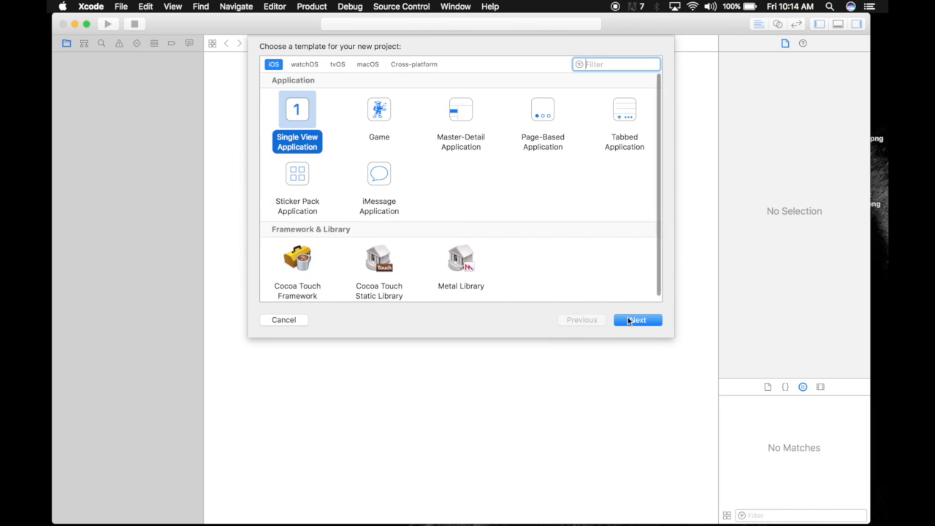
# Step: Start a Single View Application project and name the product playingWithColors_2
pyautogui.click(636, 318)
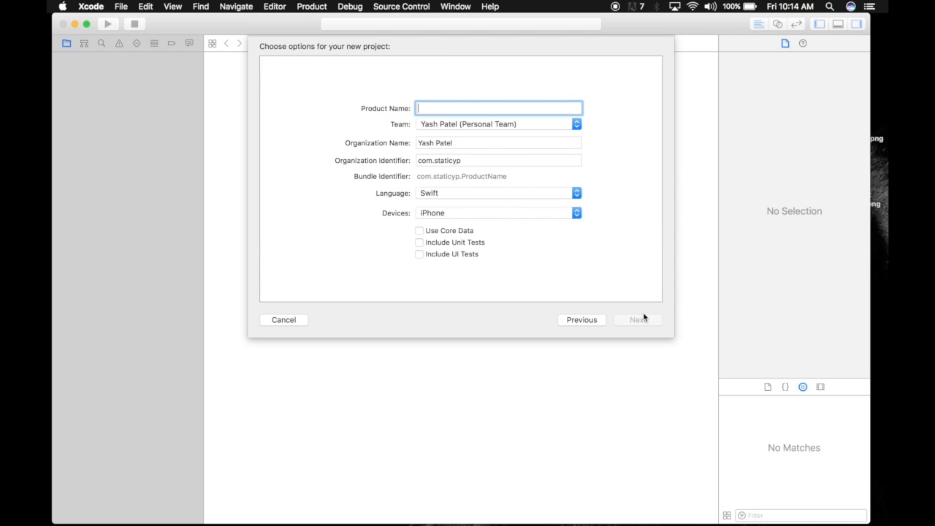
pyautogui.write('playingWithColors')
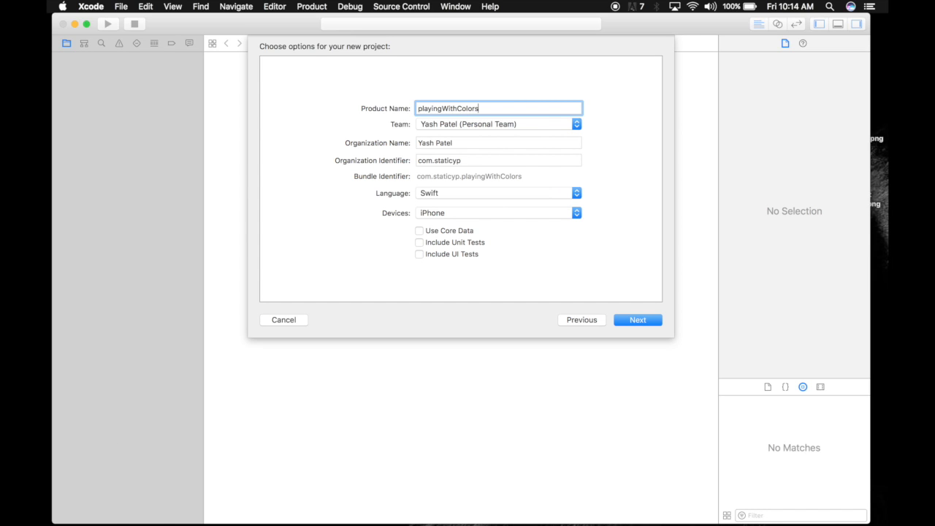
pyautogui.click(637, 318)
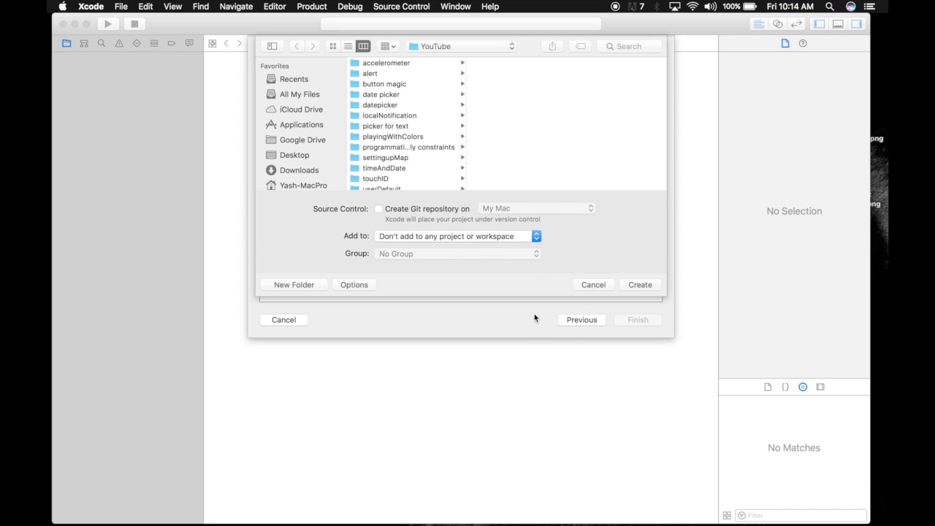
# Step: Save the new project into the YouTube folder, dismissing the cannot-replace warning, and create it
pyautogui.click(640, 283)
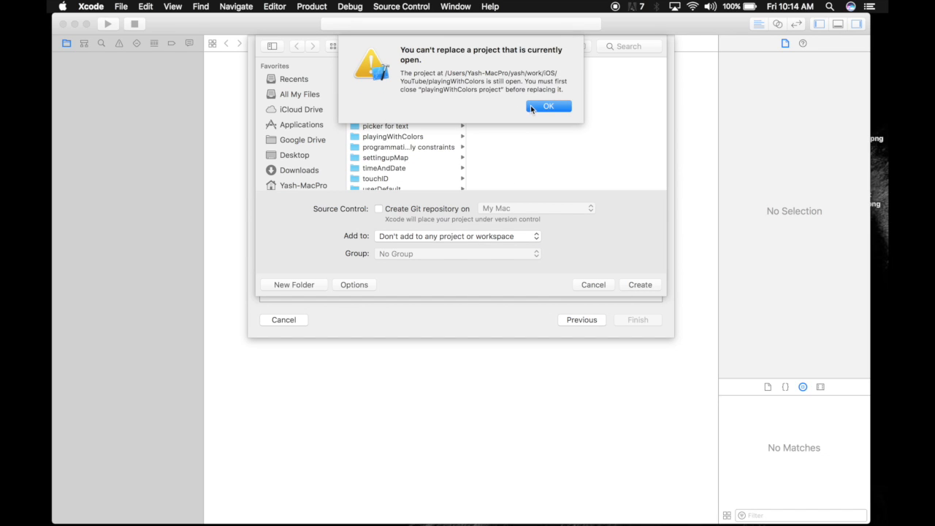
pyautogui.click(548, 106)
pyautogui.write('playingWithColors_2')
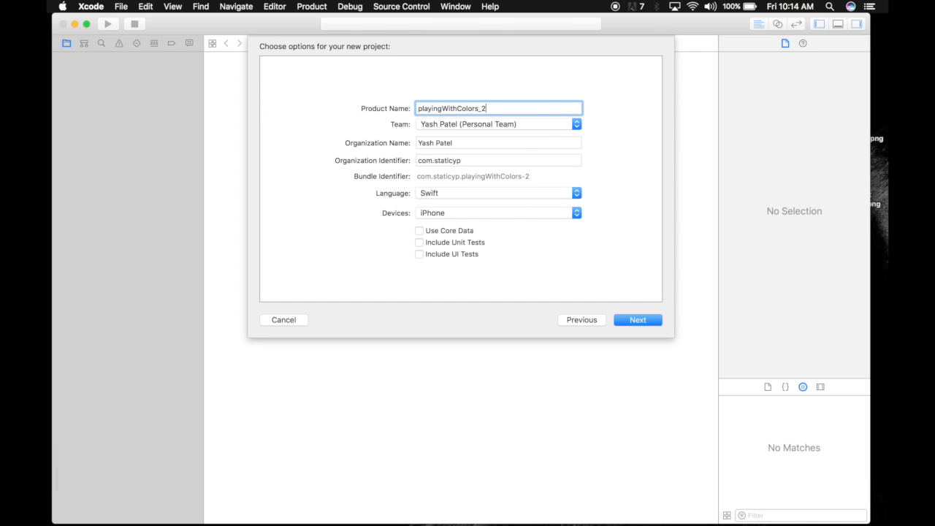
pyautogui.click(637, 320)
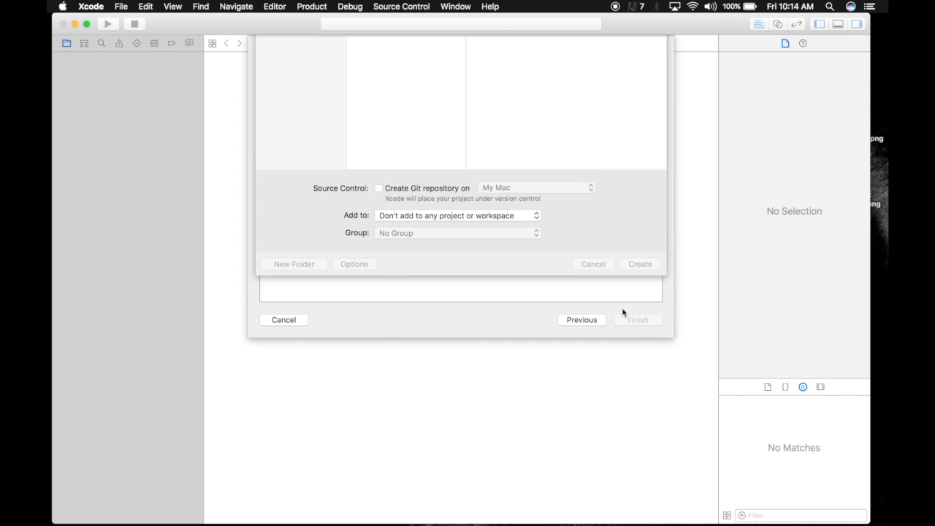
pyautogui.click(640, 263)
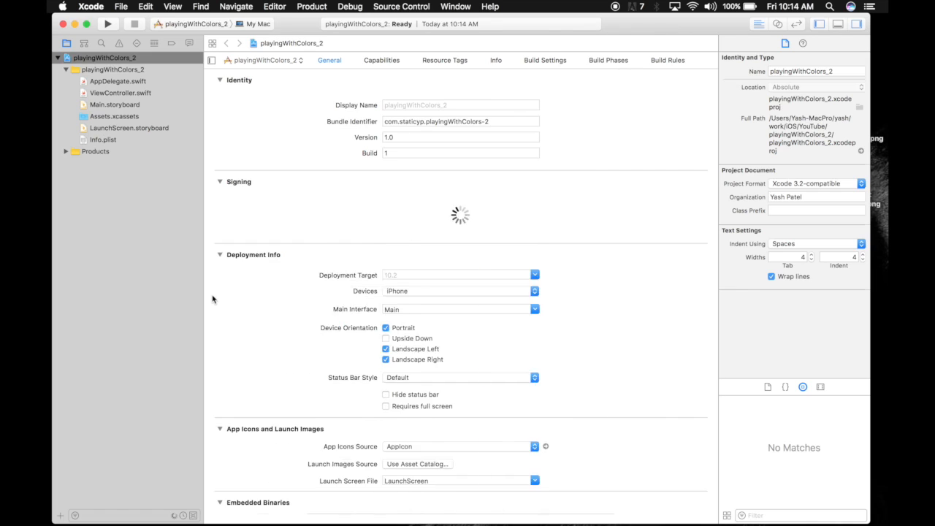
# Step: In Main.storyboard, drag a View from the Object Library onto the top of the view controller
pyautogui.click(120, 94)
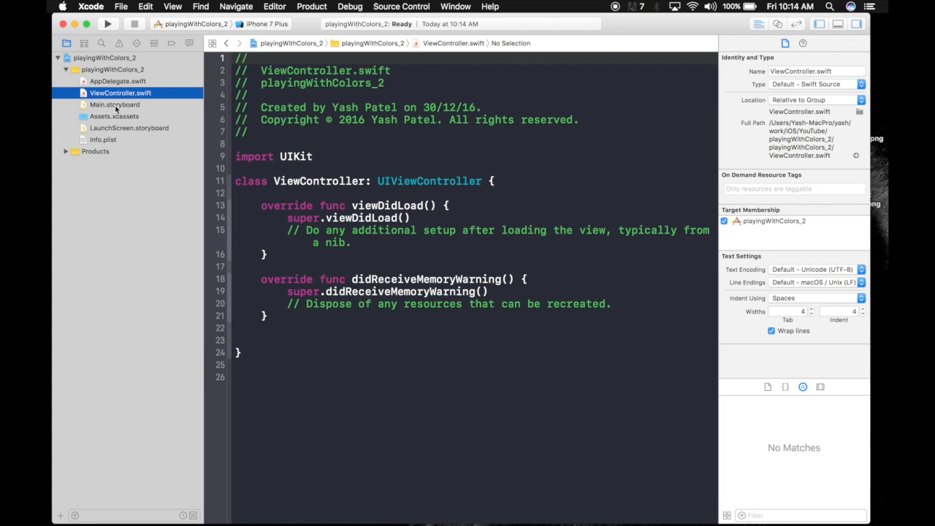
pyautogui.click(114, 106)
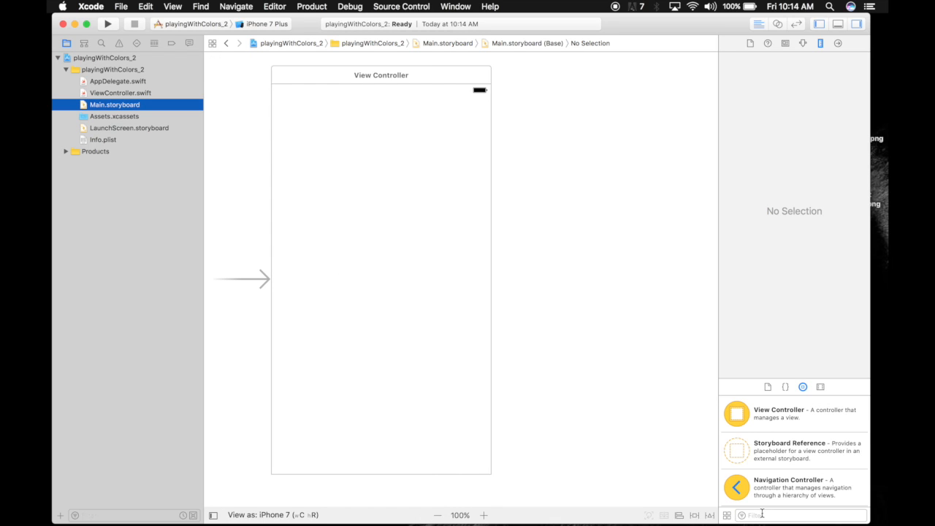
pyautogui.write('view')
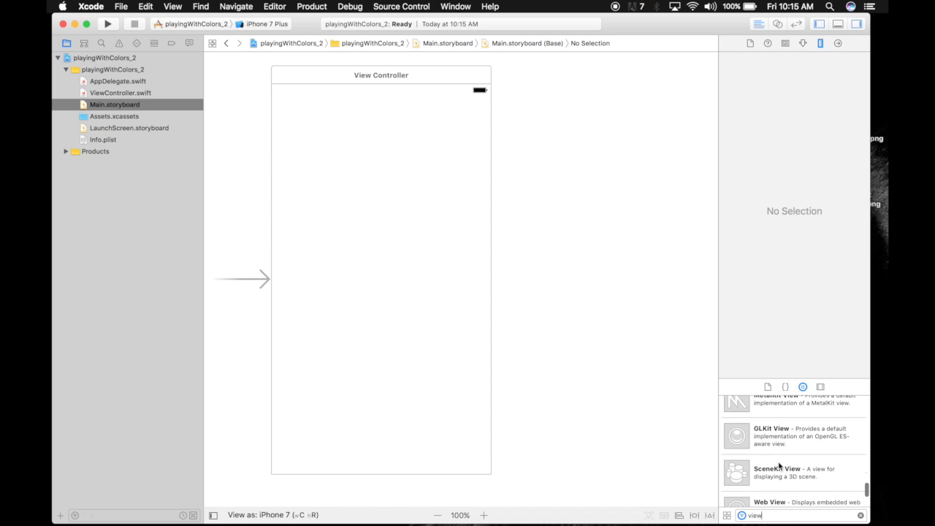
pyautogui.scroll(-3)
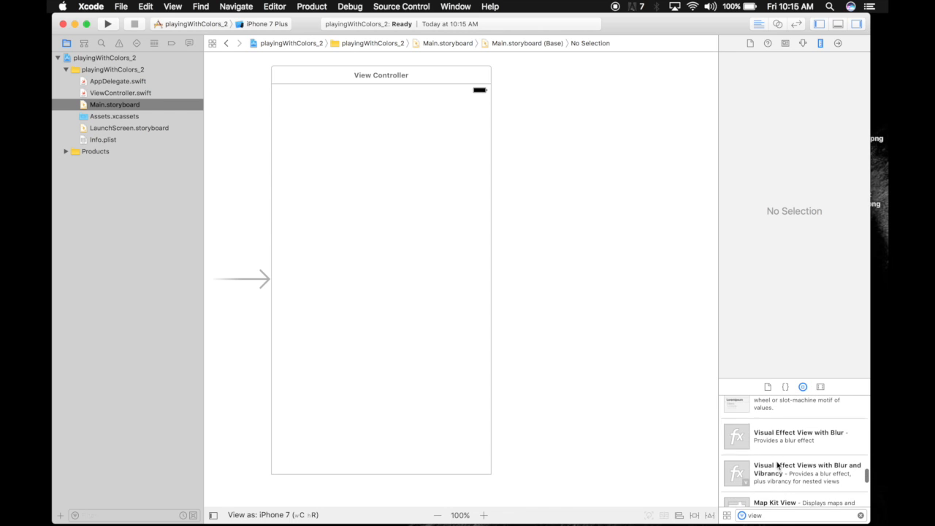
pyautogui.scroll(-3)
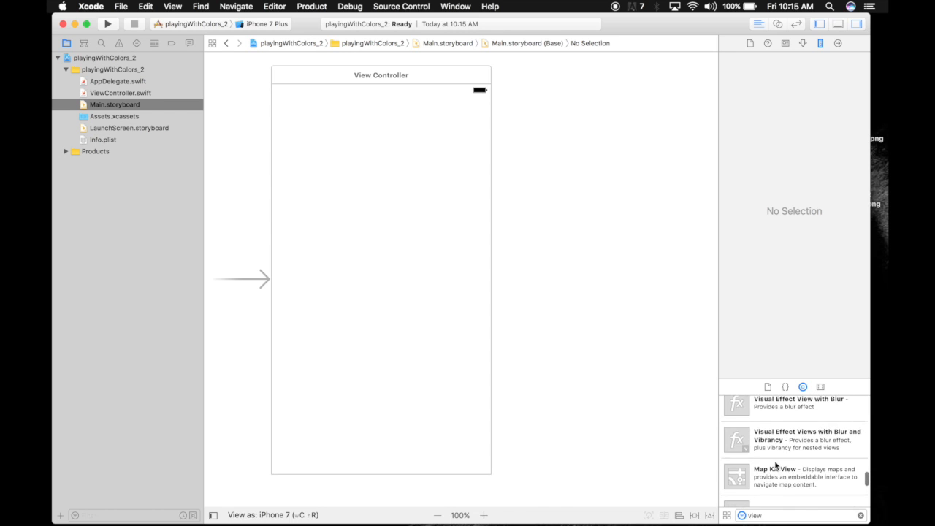
pyautogui.moveTo(736, 455); pyautogui.dragTo(334, 149)
pyautogui.write('seg')
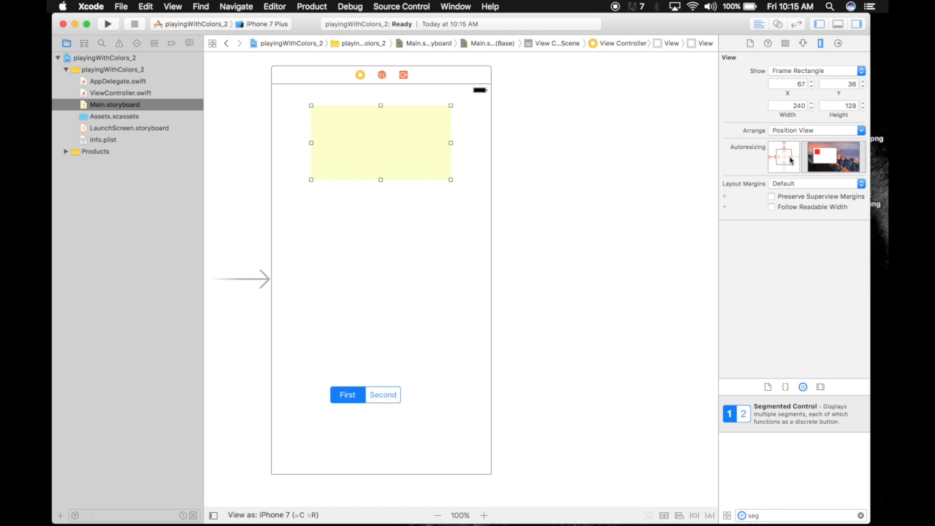
# Step: Add Horizontally in Container alignment constraints to the view and segmented control
pyautogui.click(794, 105)
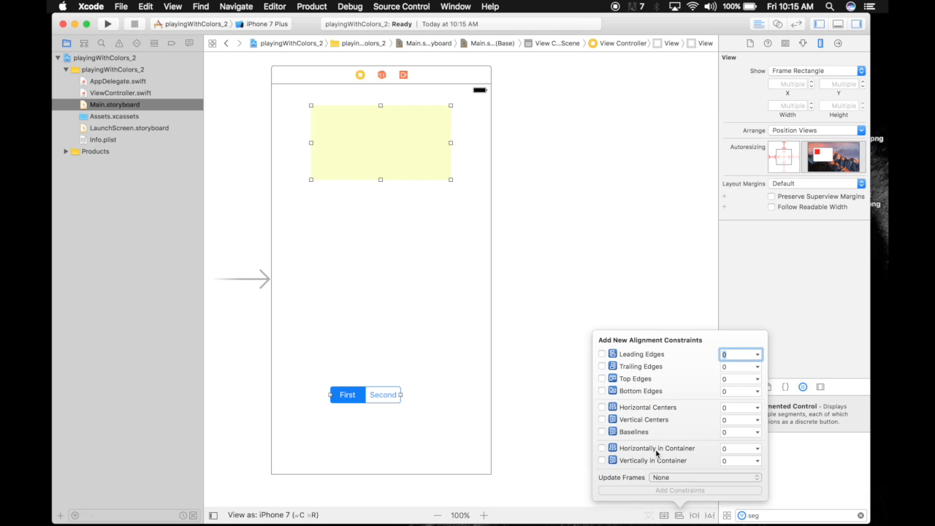
pyautogui.click(602, 447)
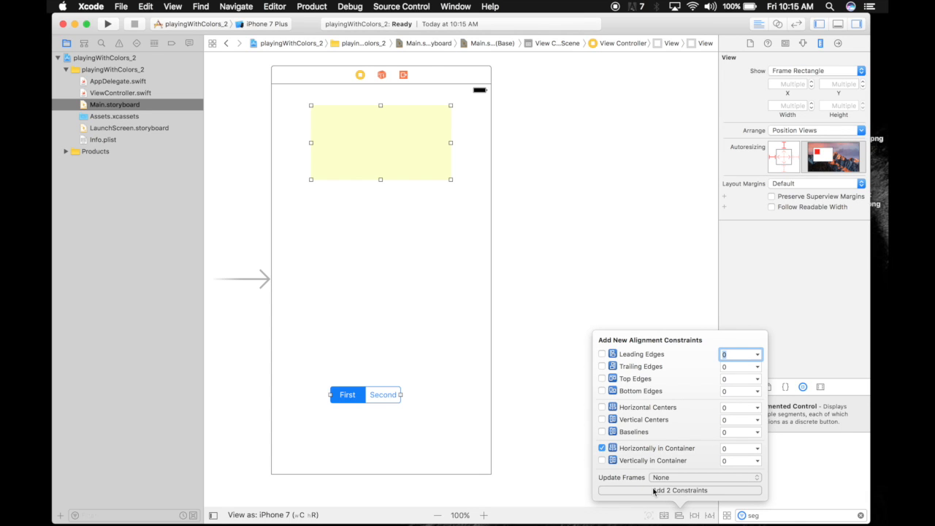
pyautogui.click(677, 490)
pyautogui.write('20')
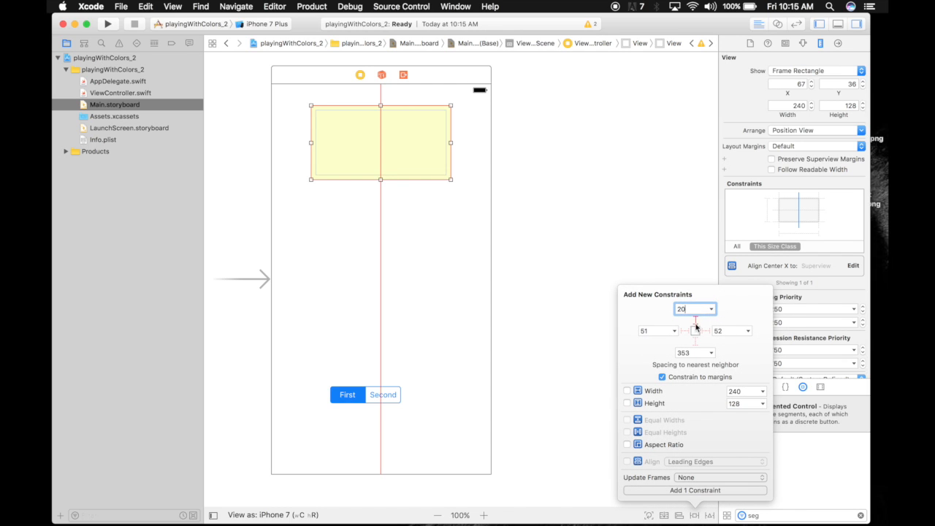
# Step: Pin the view 20 points from the top with width 300 and height 300
pyautogui.click(627, 389)
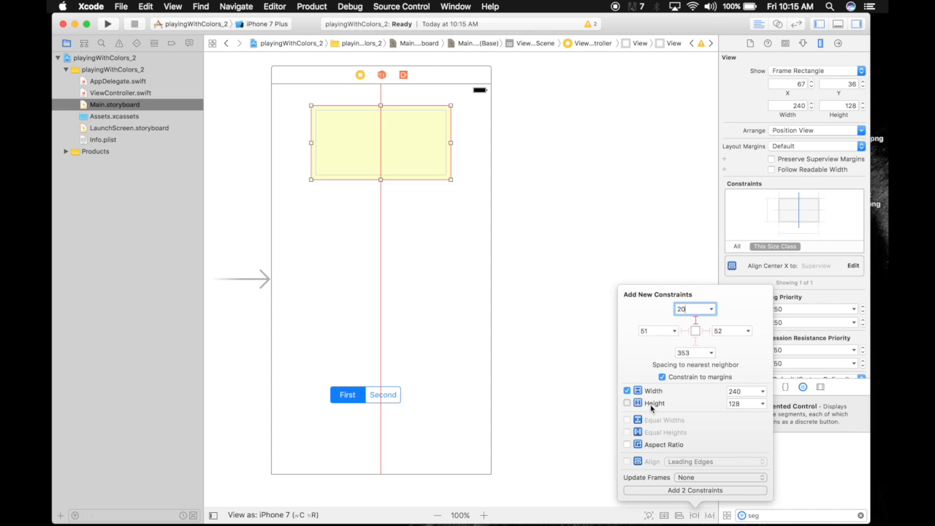
pyautogui.click(627, 403)
pyautogui.write('300')
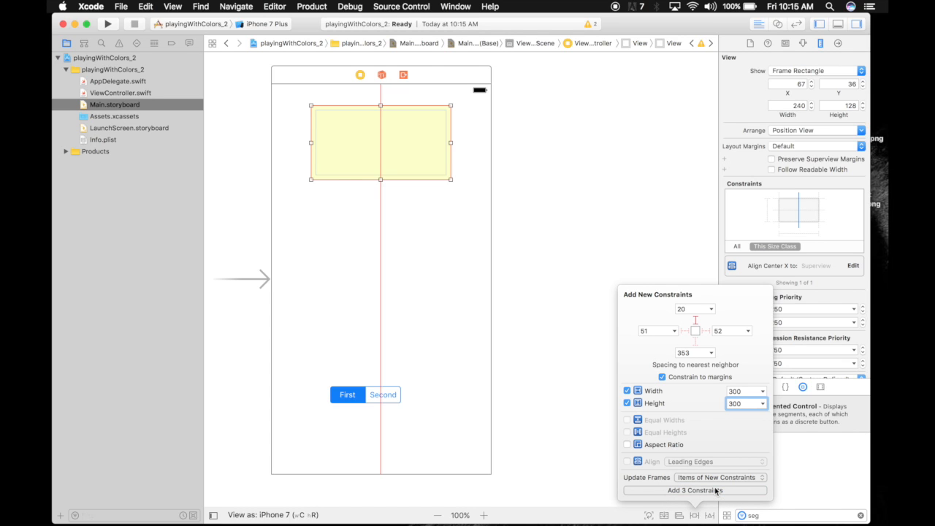
pyautogui.click(689, 491)
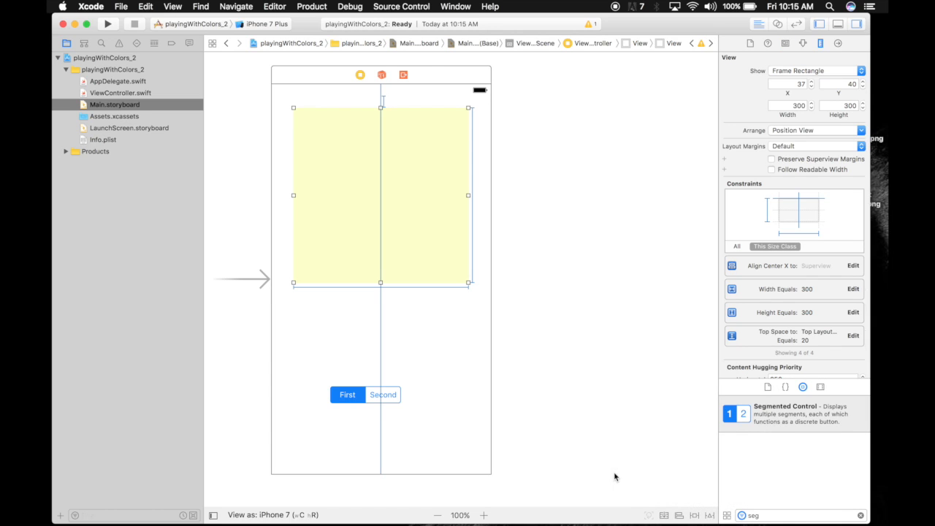
# Step: Pin the segmented control 100 from the bottom, width 250, fixed height, updating frames
pyautogui.click(365, 394)
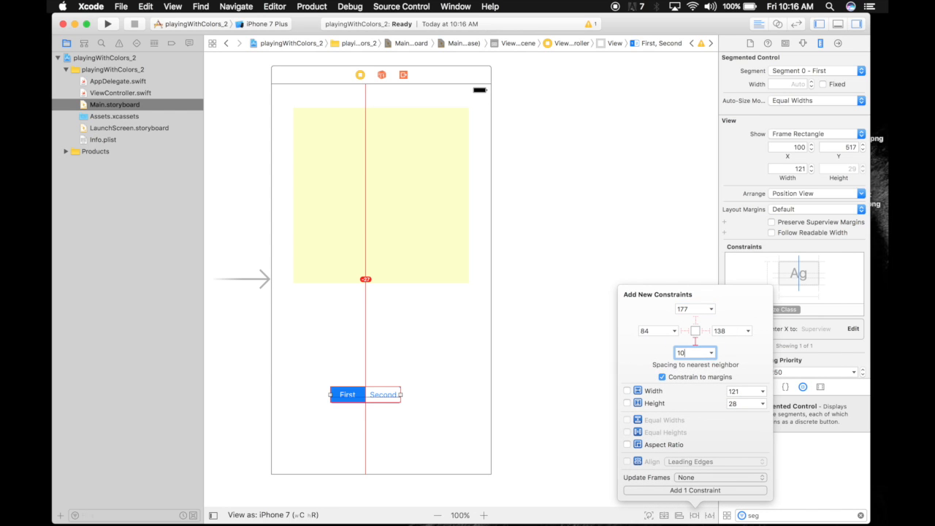
pyautogui.write('100')
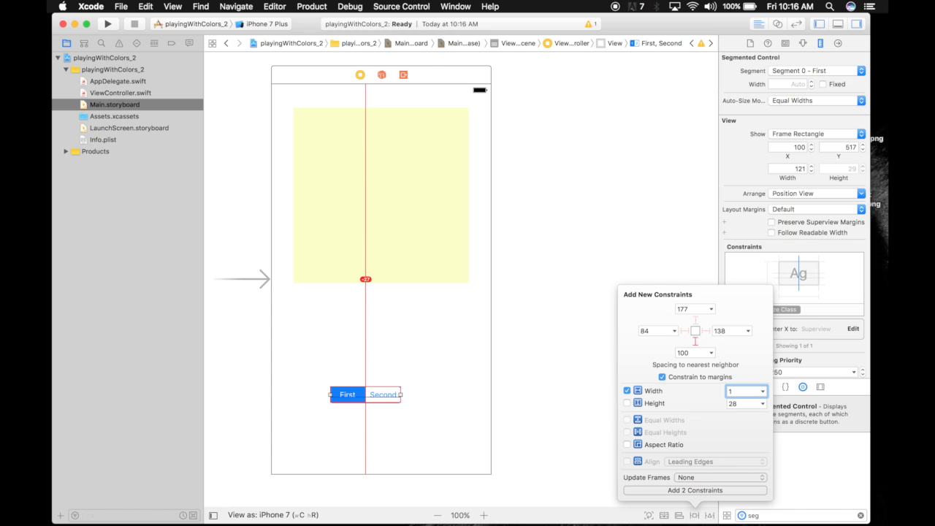
pyautogui.write('250')
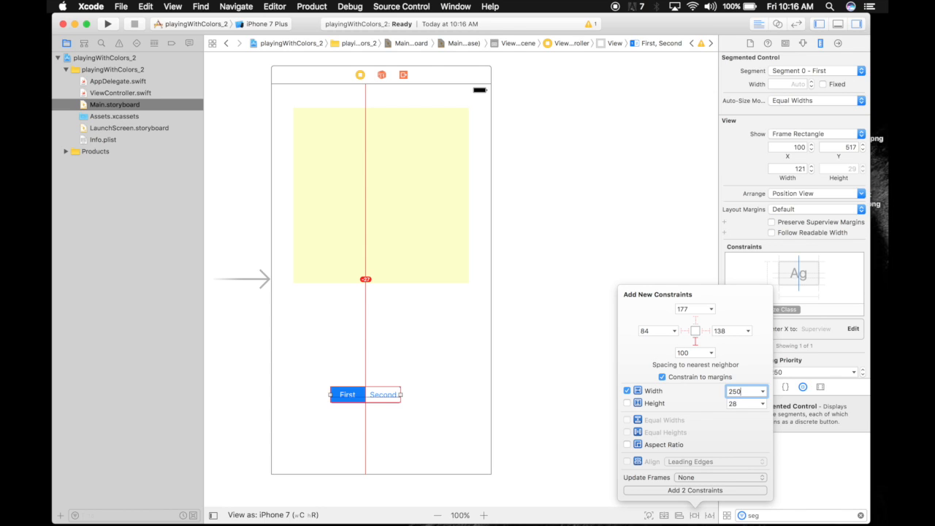
pyautogui.click(627, 403)
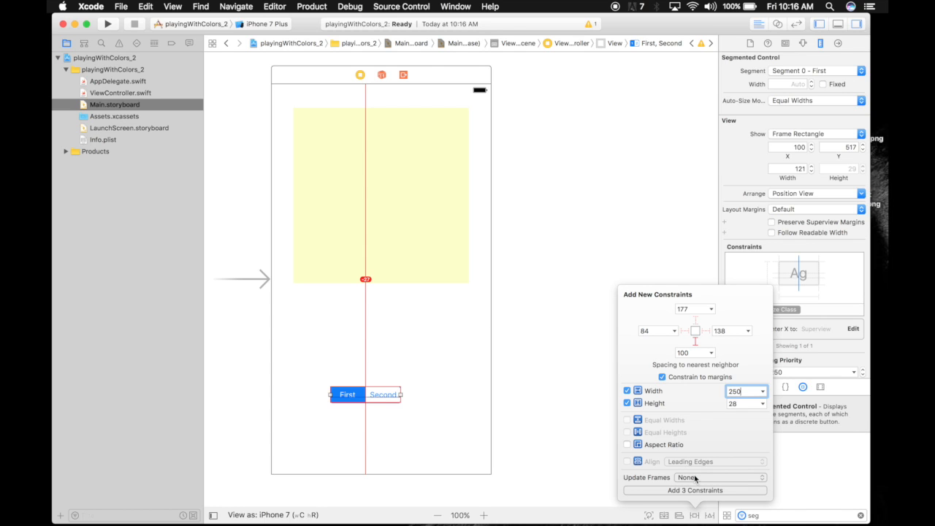
pyautogui.click(717, 478)
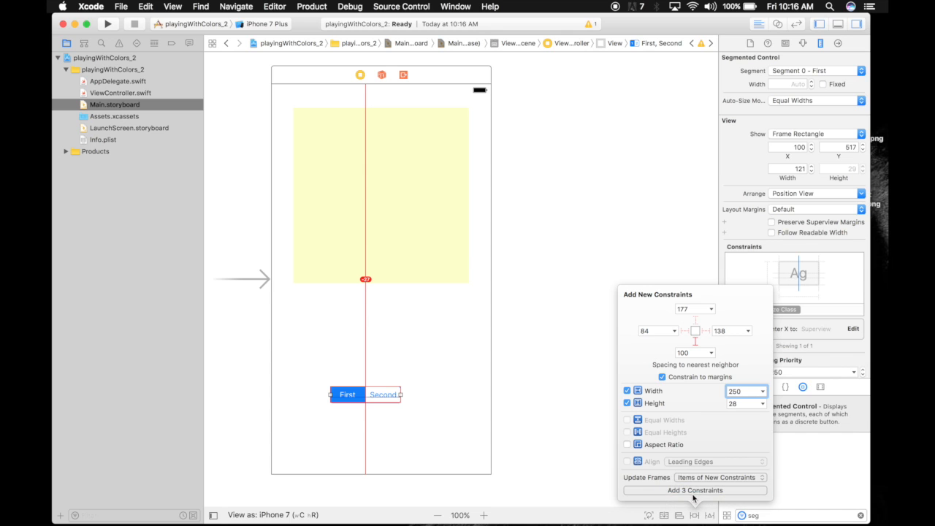
pyautogui.click(697, 490)
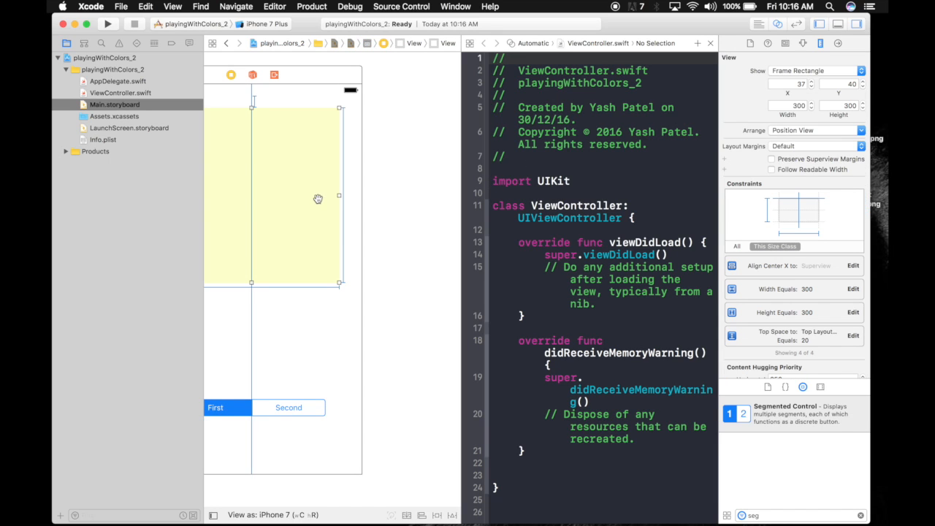
# Step: Connect the yellow view to ViewController.swift as the colorView outlet
pyautogui.moveTo(318, 198); pyautogui.dragTo(523, 222)
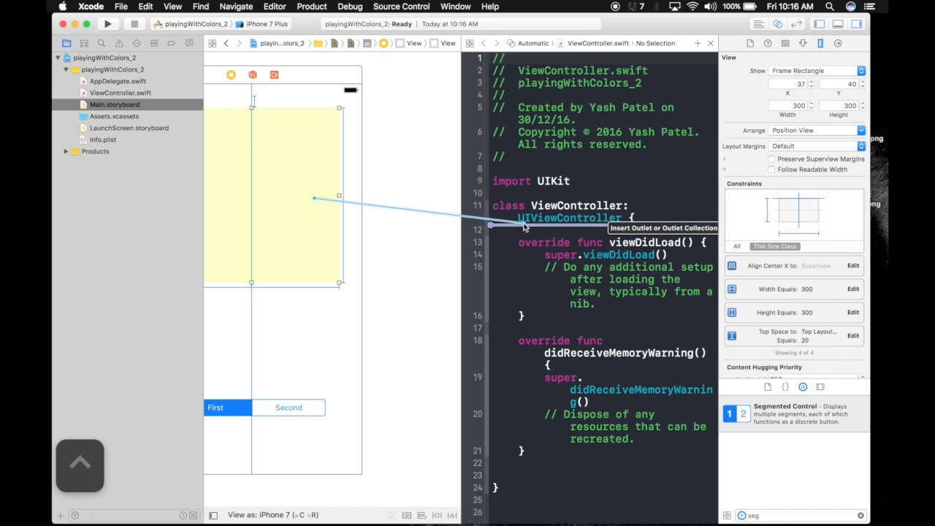
pyautogui.write('colorView')
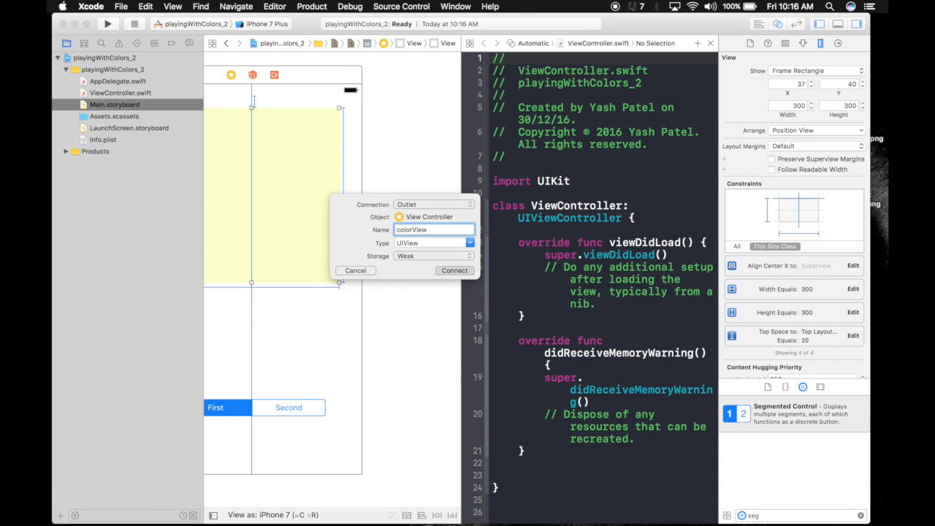
pyautogui.click(455, 271)
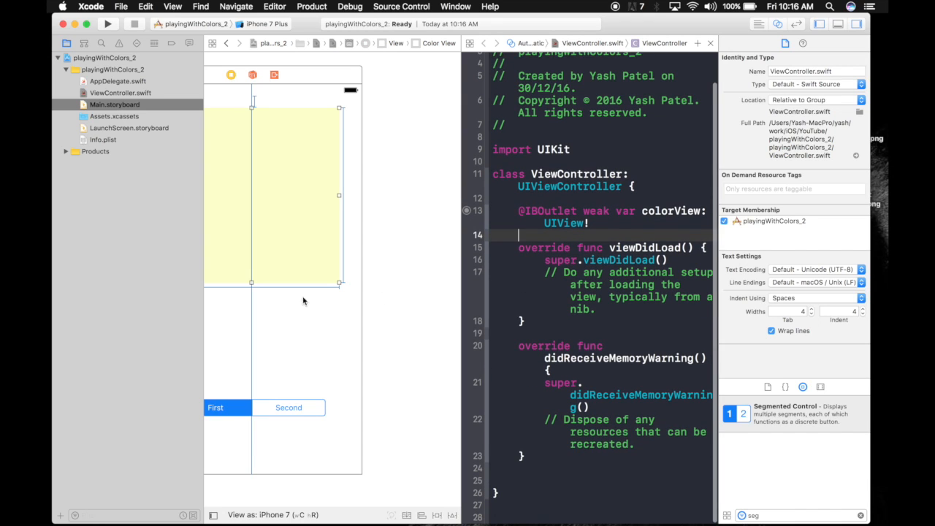
pyautogui.moveTo(304, 325)
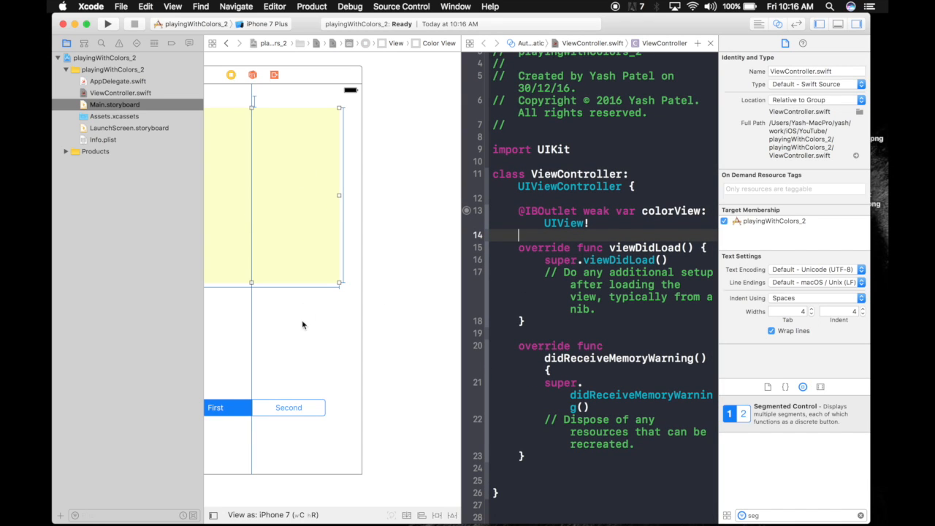
pyautogui.moveTo(322, 359)
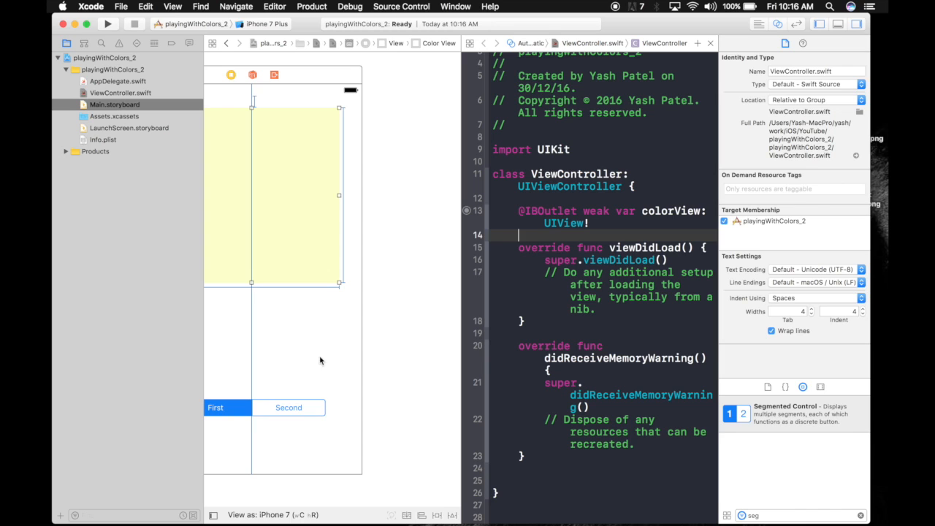
# Step: Connect the segmented control as an action named changedValue
pyautogui.click(288, 407)
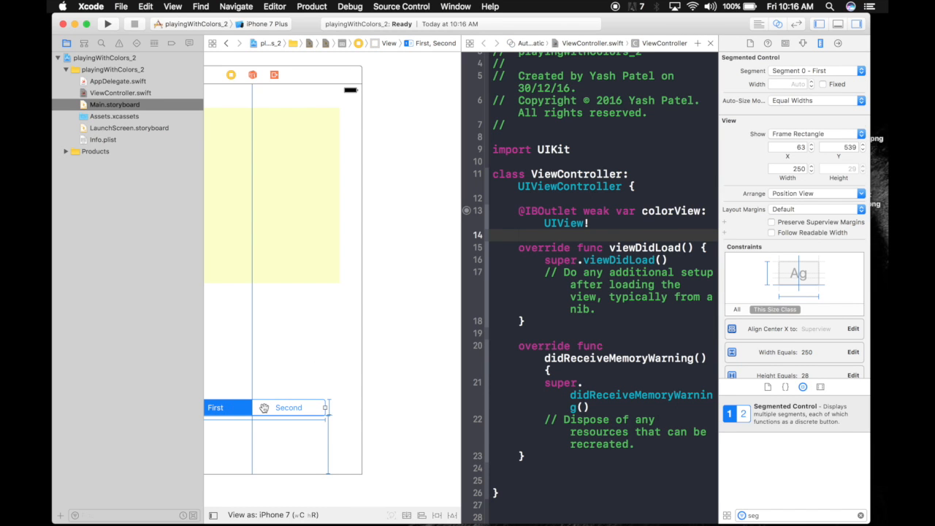
pyautogui.moveTo(290, 406); pyautogui.dragTo(514, 473)
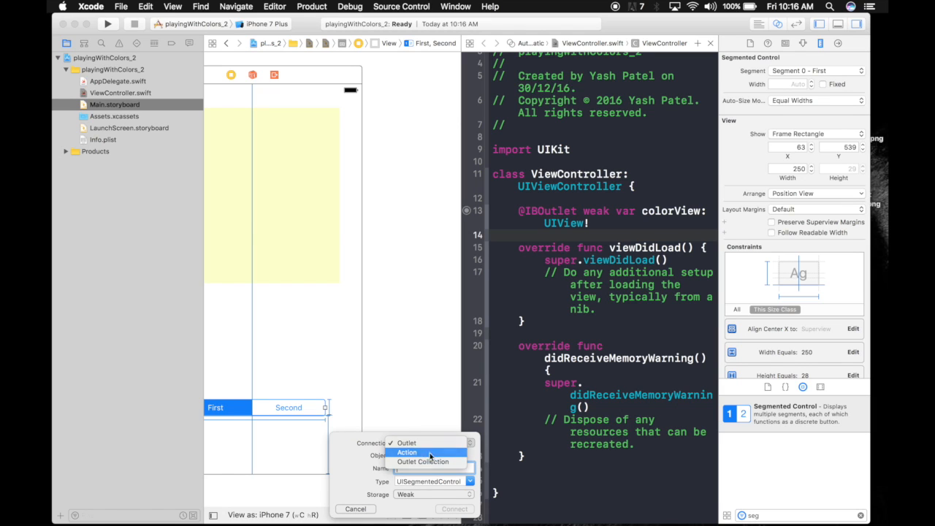
pyautogui.click(409, 452)
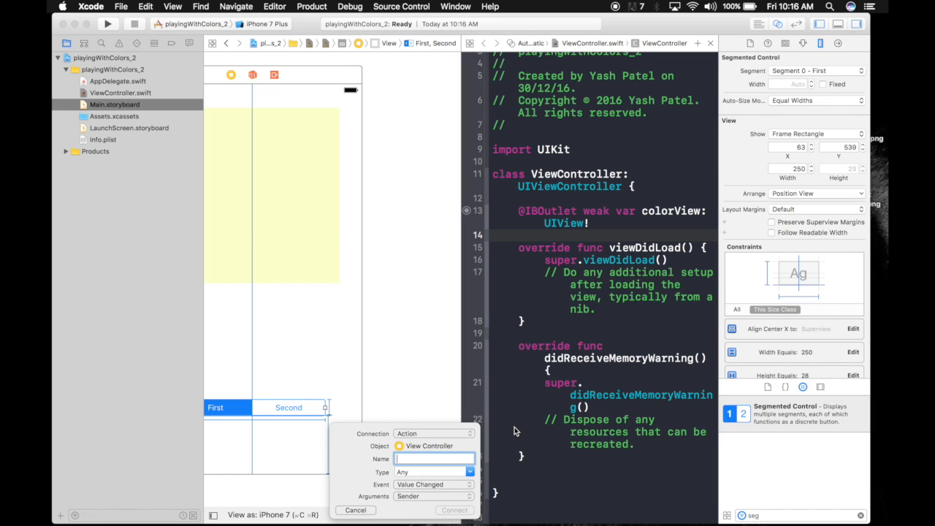
pyautogui.write('changedVa')
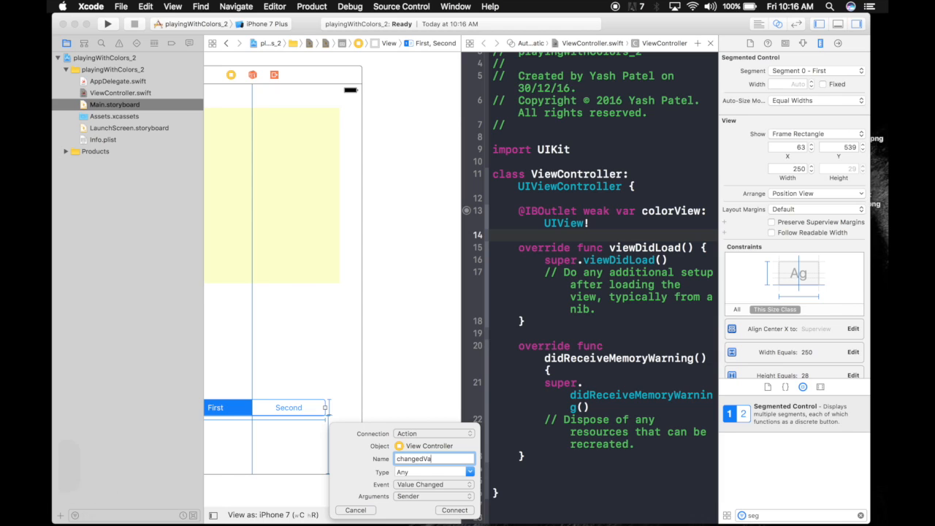
pyautogui.write('lue')
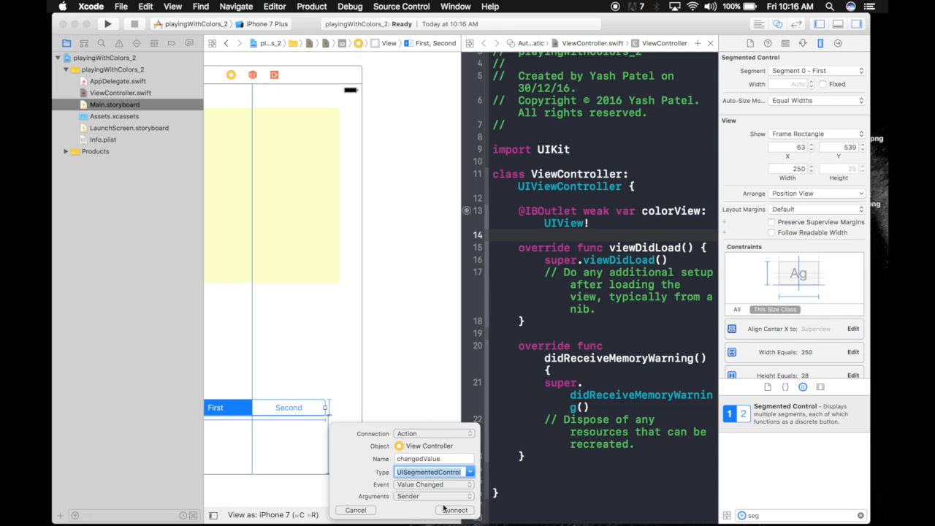
pyautogui.click(453, 510)
pyautogui.write('Color')
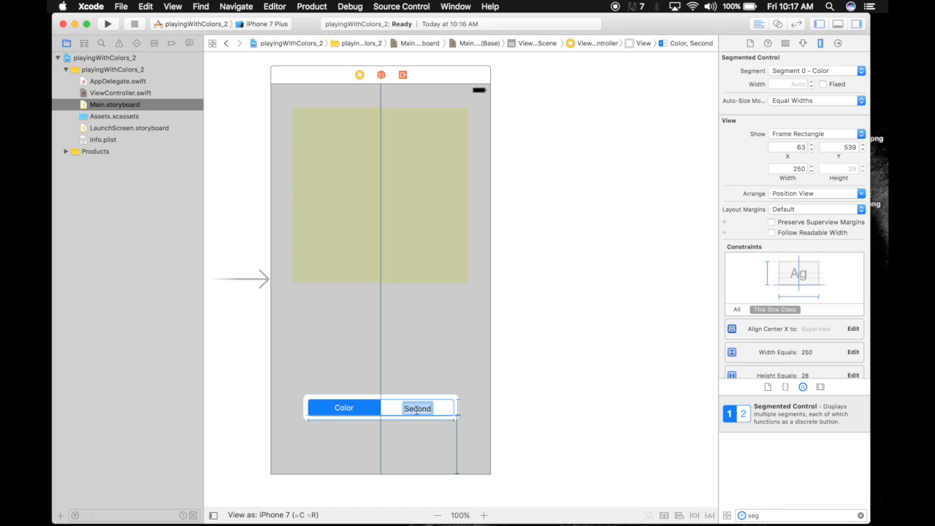
# Step: Title the second segment Gradient so the control reads Color and Gradient
pyautogui.write('Gradient')
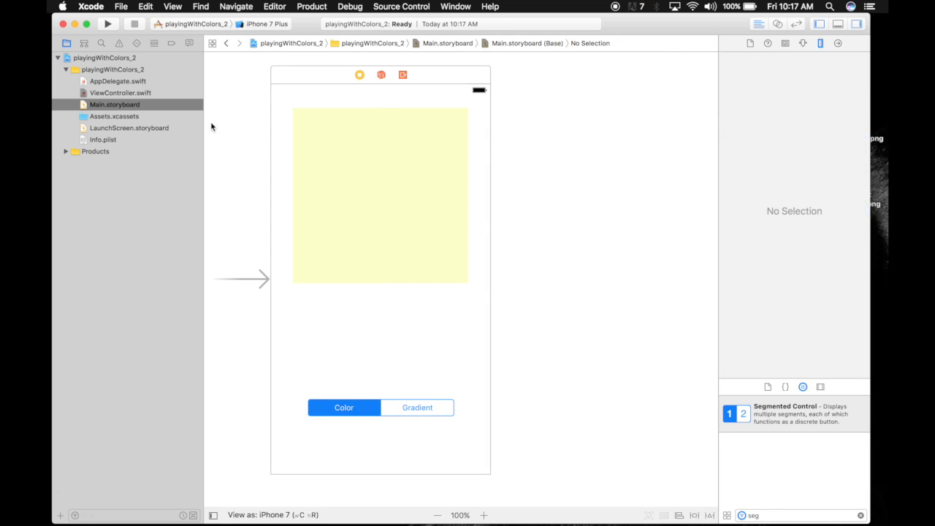
pyautogui.click(120, 93)
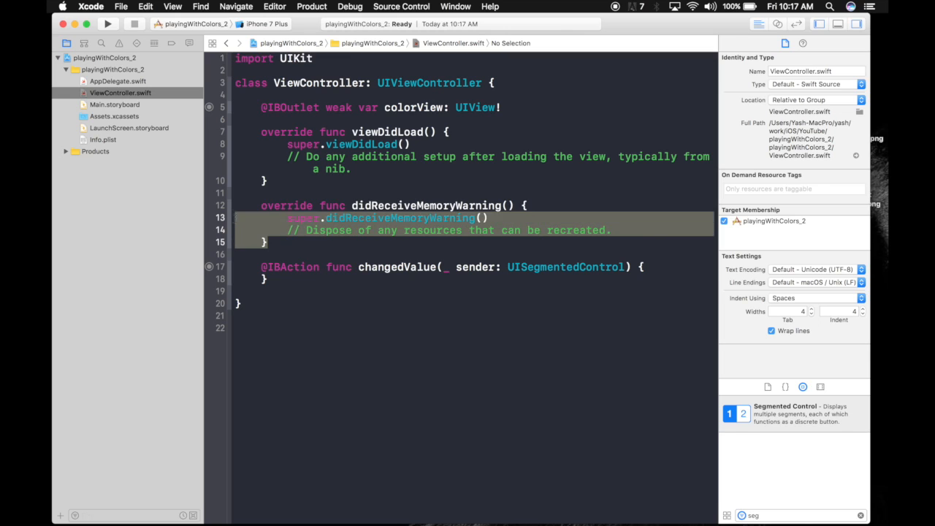
# Step: Delete didReceiveMemoryWarning and add an empty viewDidAppear override
pyautogui.press('delete')
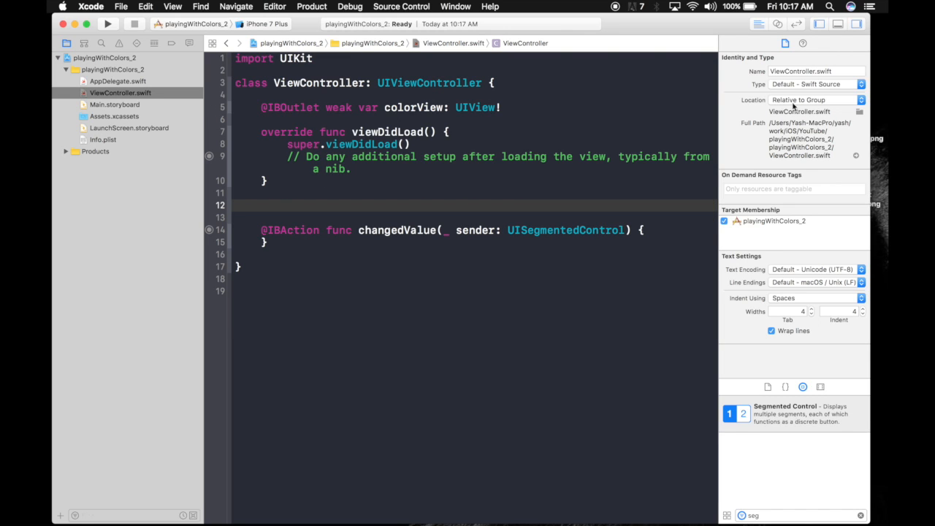
pyautogui.click(858, 24)
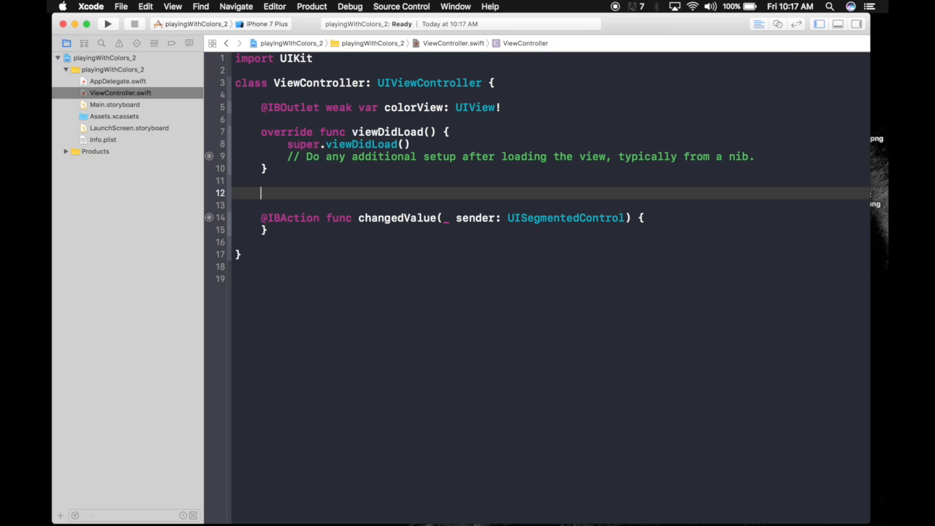
pyautogui.write('view')
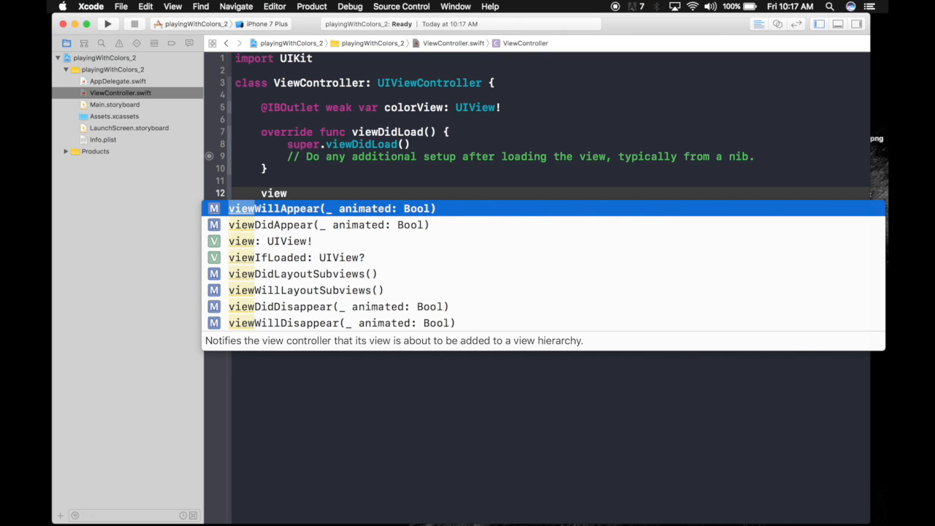
pyautogui.press('Down')
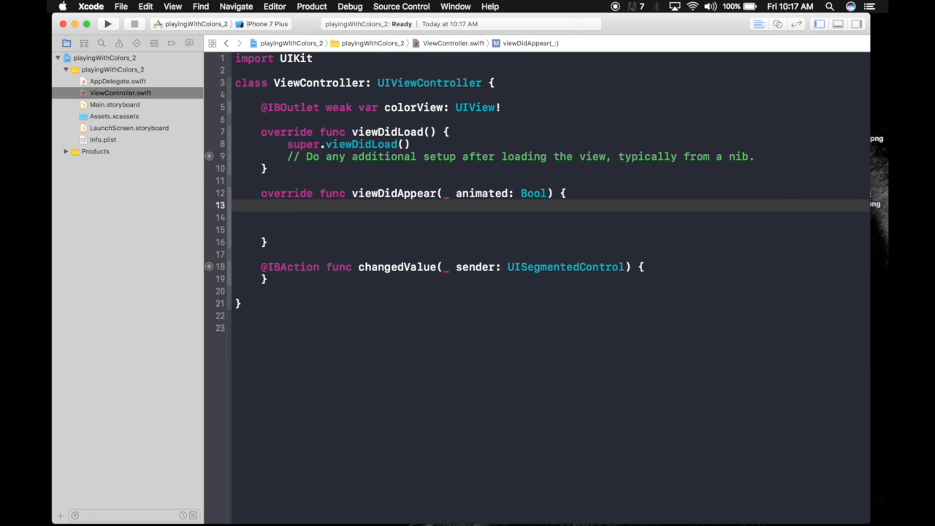
pyautogui.press('RETURN')
pyautogui.write('func nor')
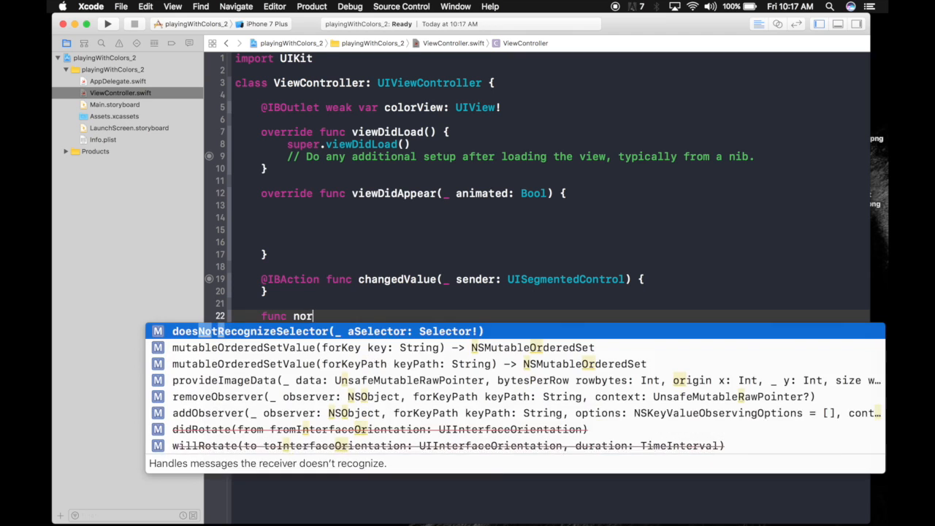
# Step: Begin a normalColor() function declaring let yellow = UIColor( and browse the completions
pyautogui.write('malColor(')
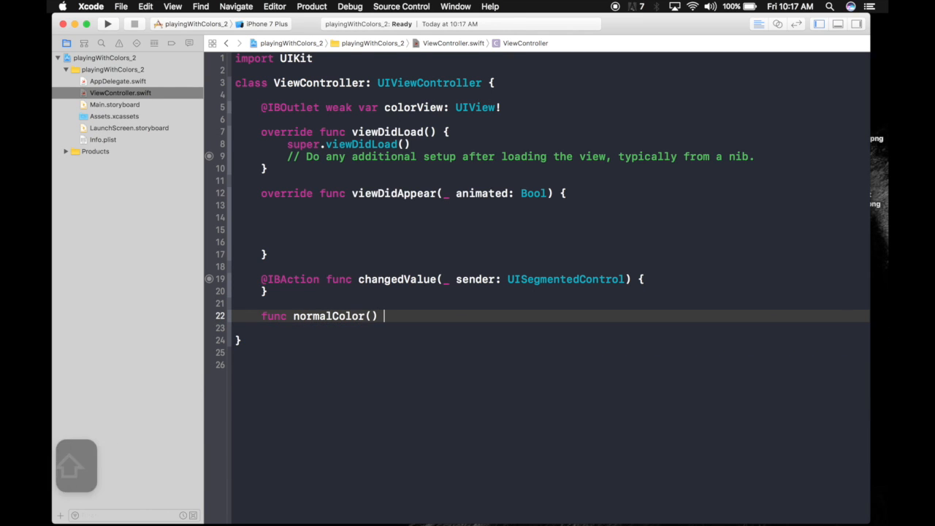
pyautogui.write('{')
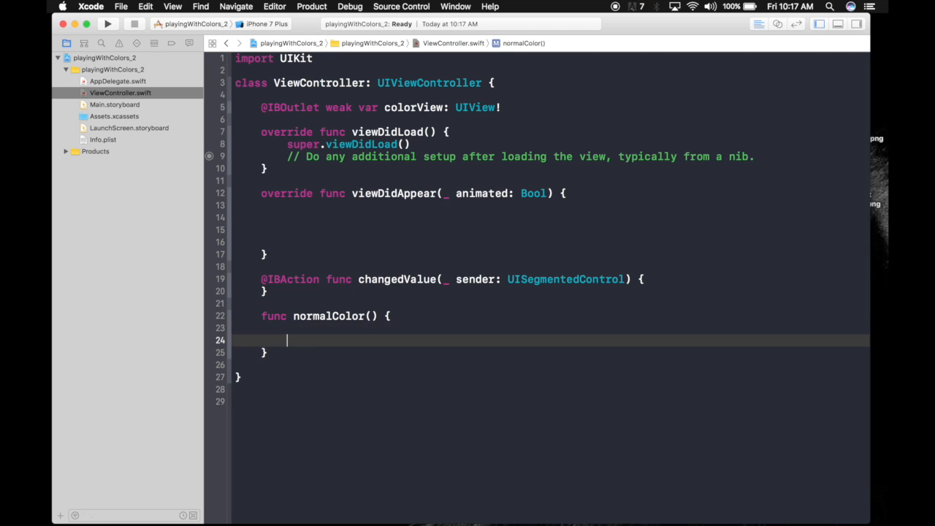
pyautogui.write('let ye')
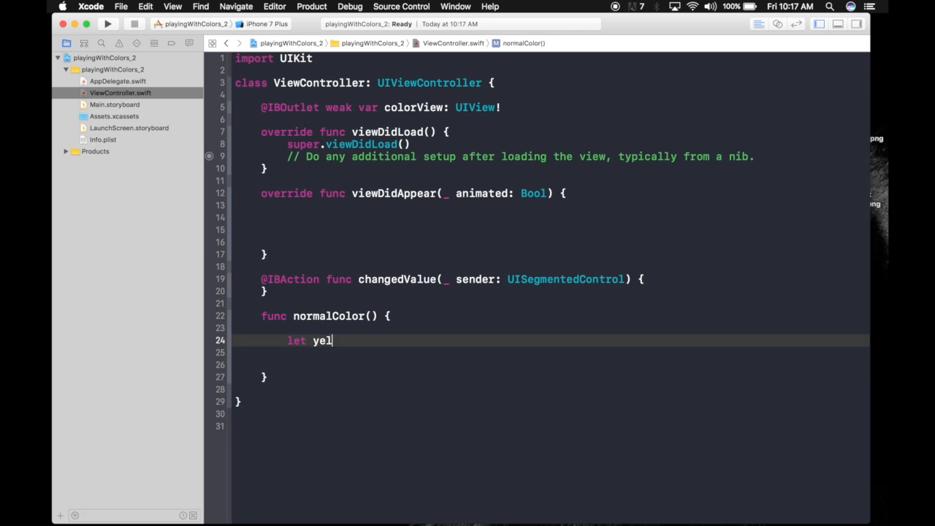
pyautogui.write('low =')
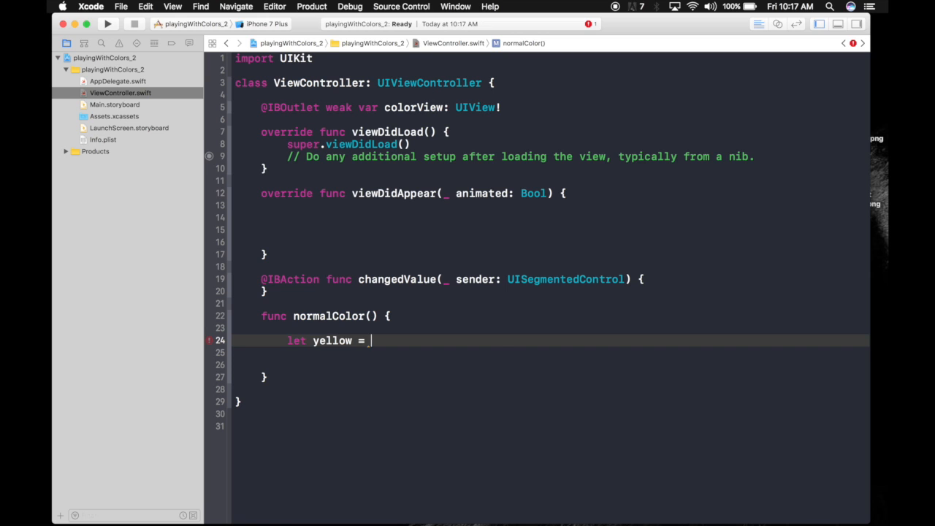
pyautogui.write('UIC')
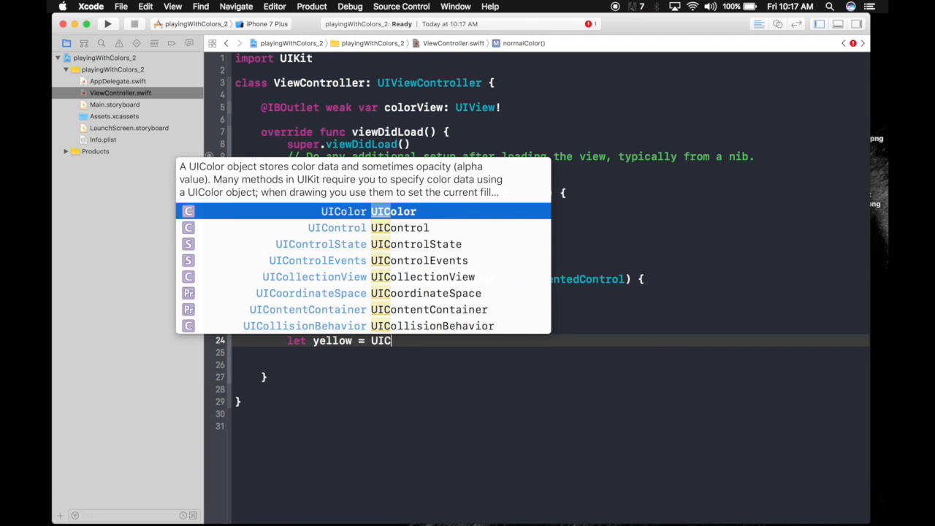
pyautogui.write('.')
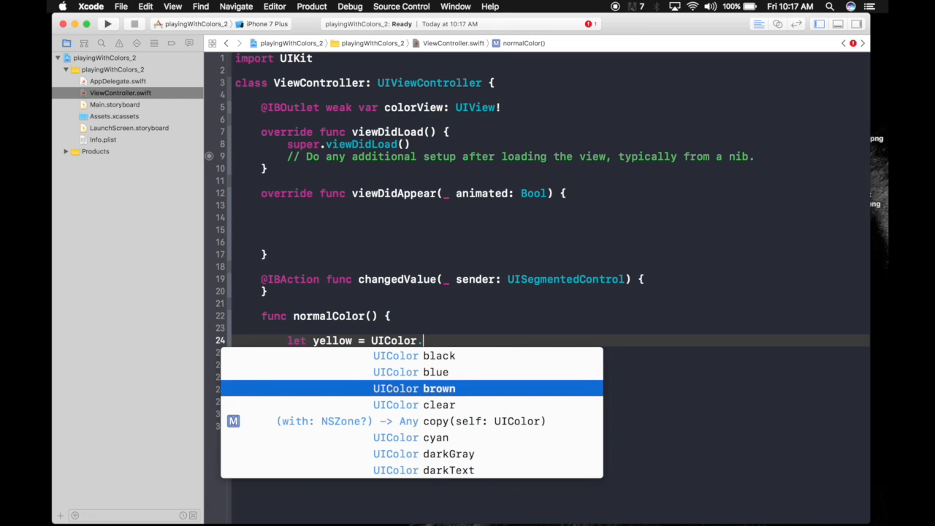
pyautogui.press('Down')
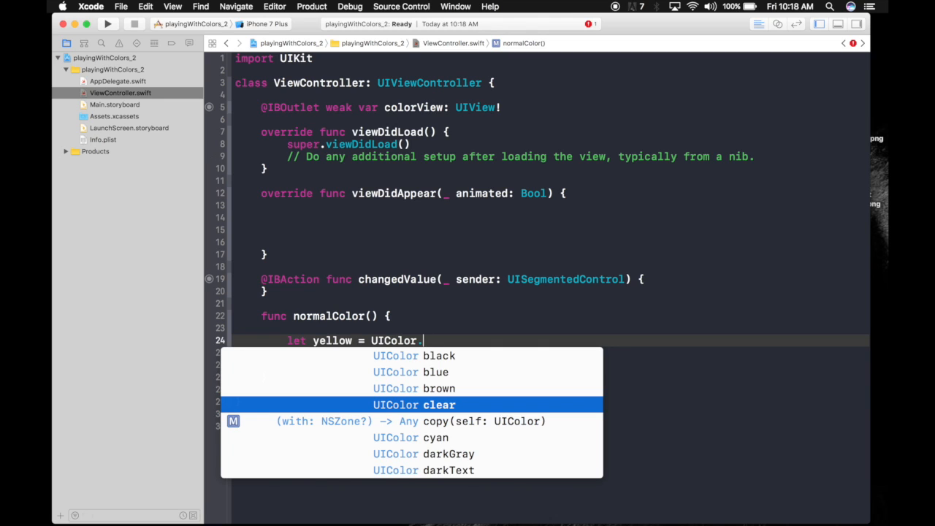
pyautogui.write('(')
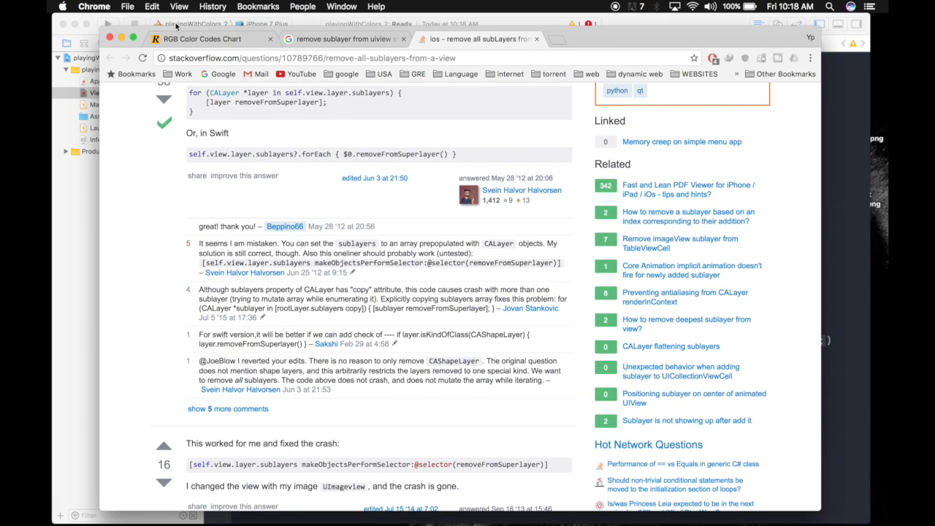
# Step: Read the light blue RGB values 120, 200, 246 from the RGB Color Codes Chart, then return to Xcode
pyautogui.click(212, 39)
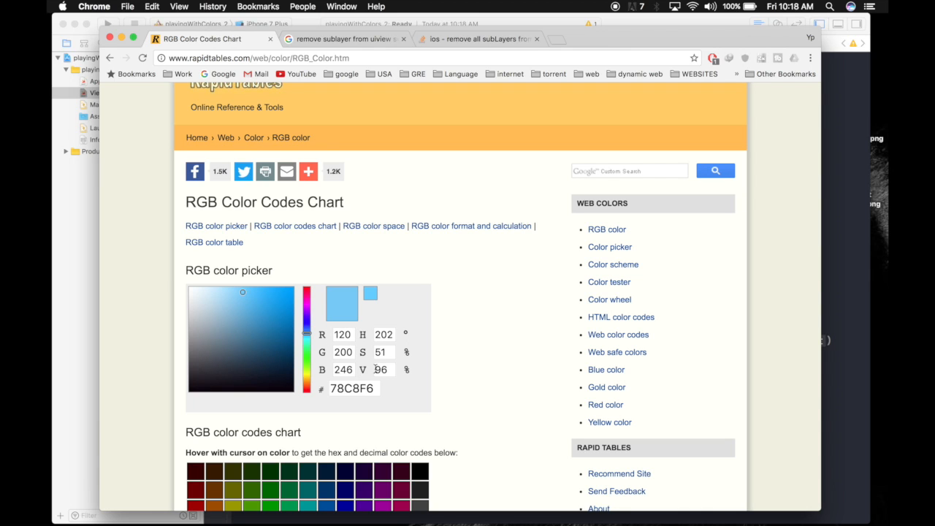
pyautogui.moveTo(577, 383)
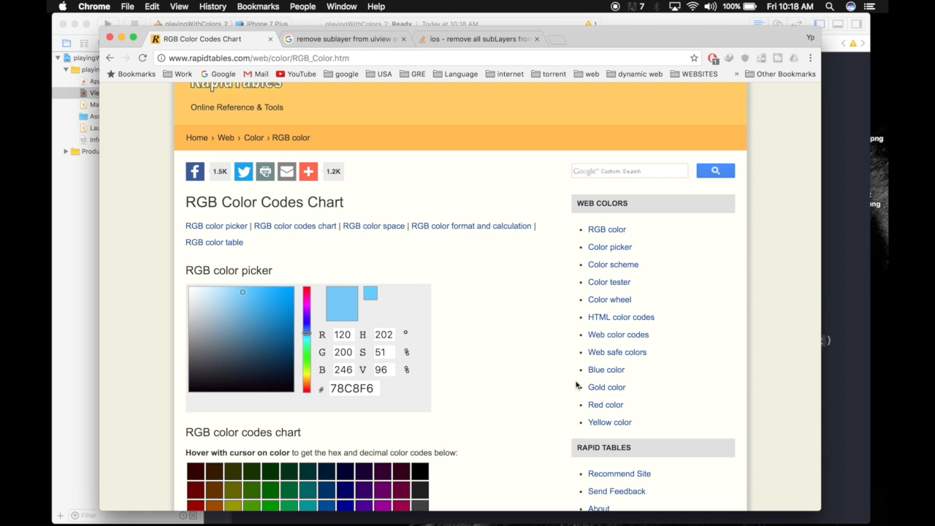
pyautogui.click(90, 6)
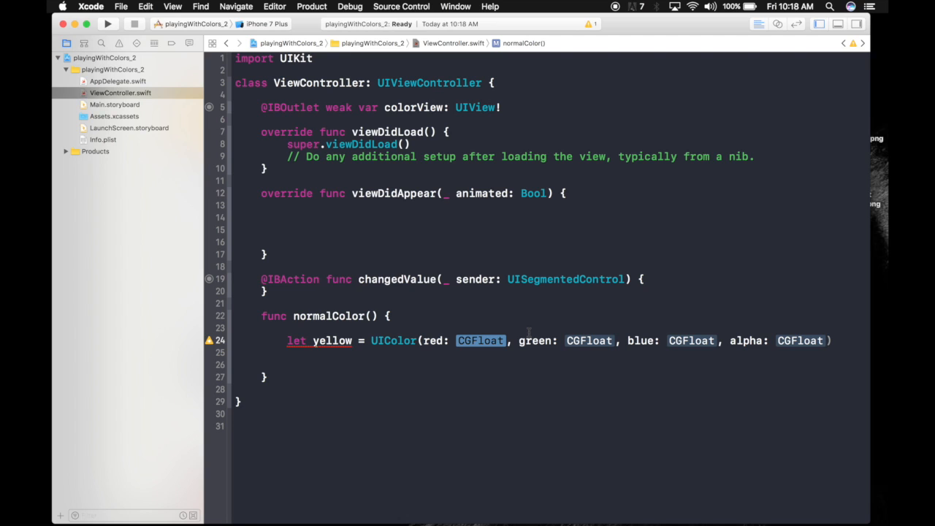
# Step: Fill the UIColor initializer with 120/255, 200/255, 246/255 and alpha 1.0
pyautogui.write('120/')
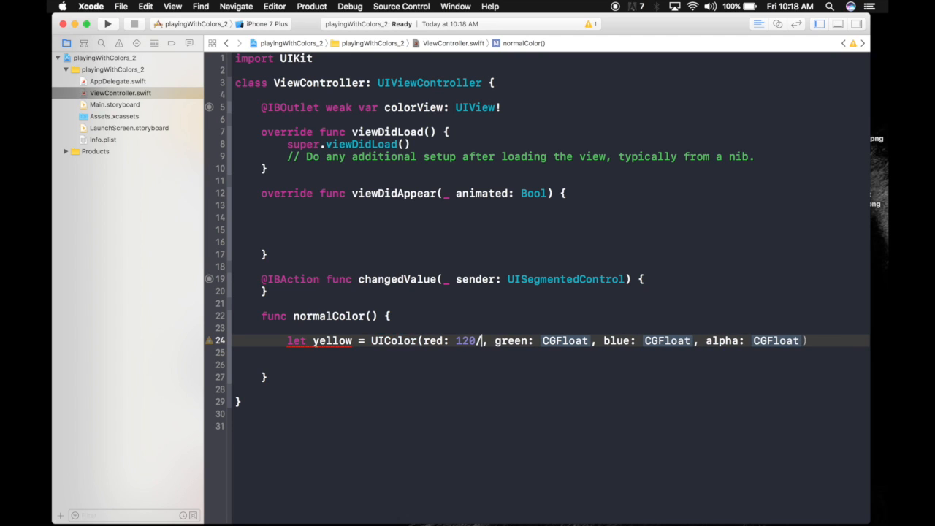
pyautogui.write('255')
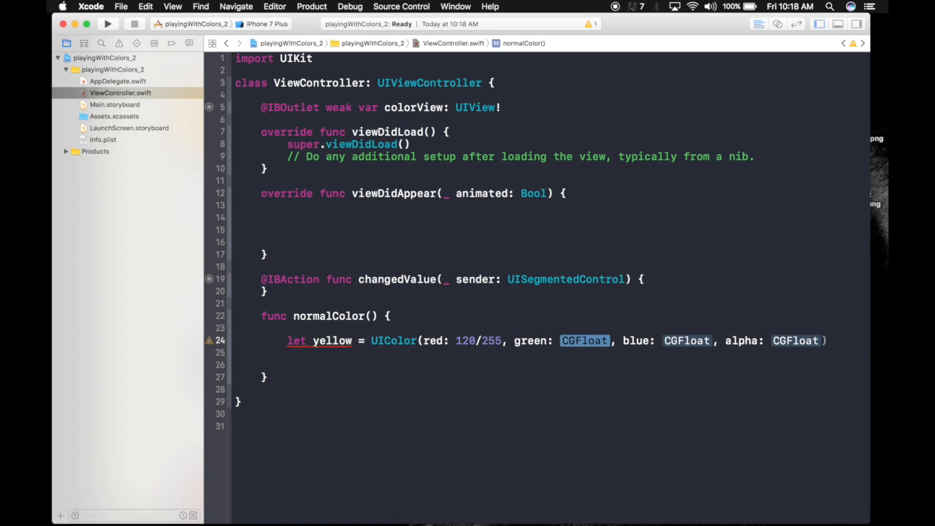
pyautogui.write('200/2')
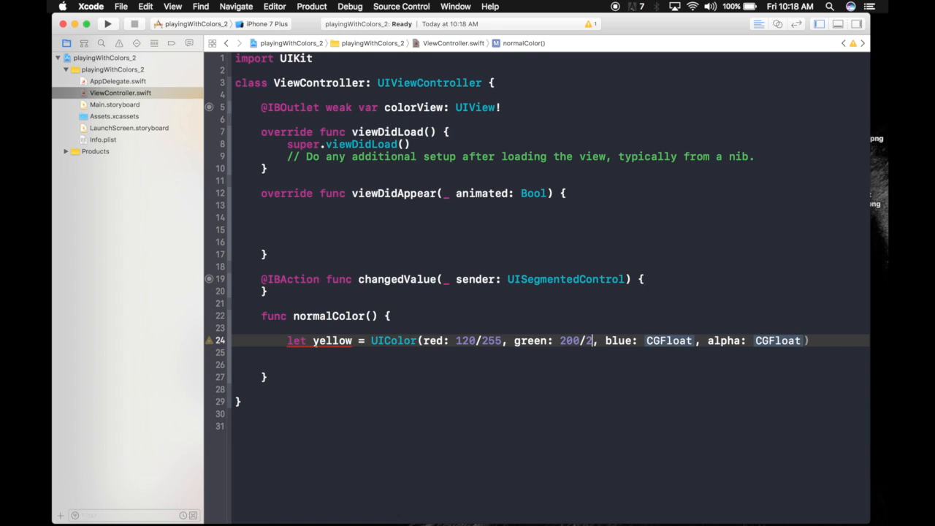
pyautogui.write('55, blue: 246')
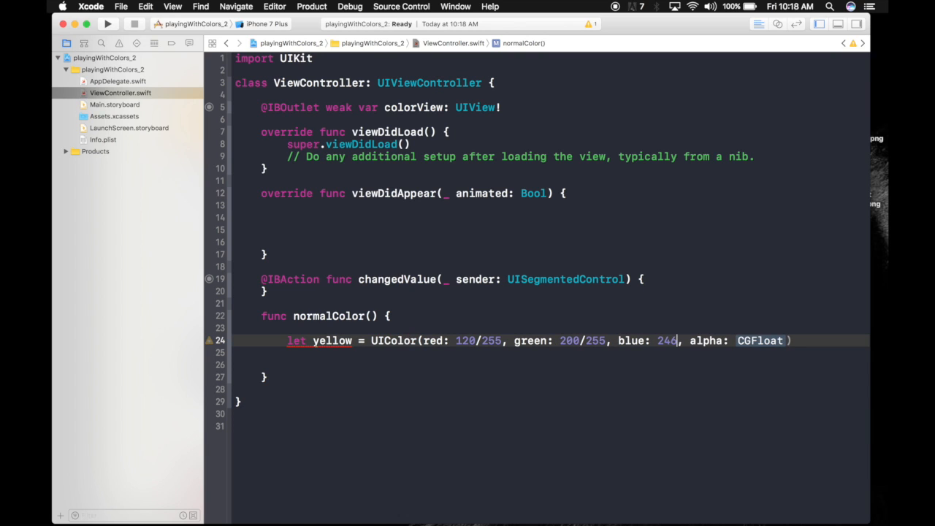
pyautogui.write('/255')
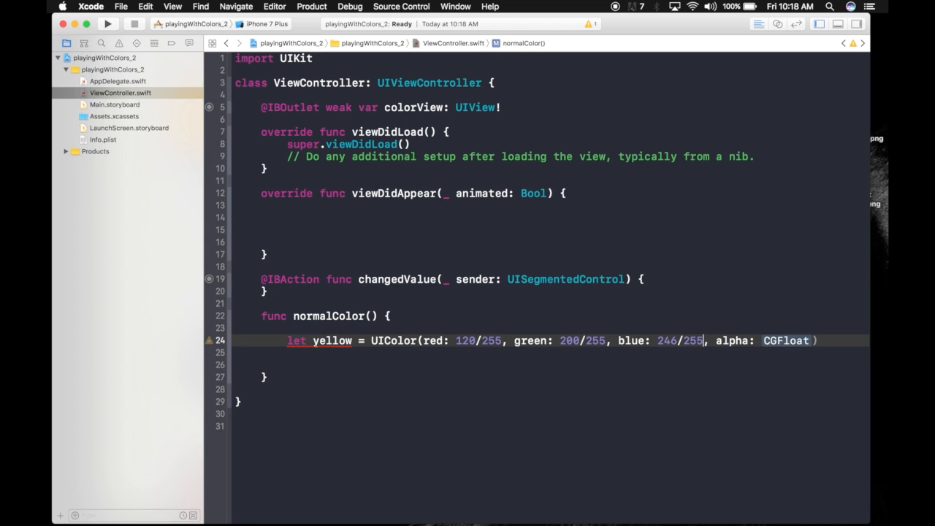
pyautogui.write('1.0')
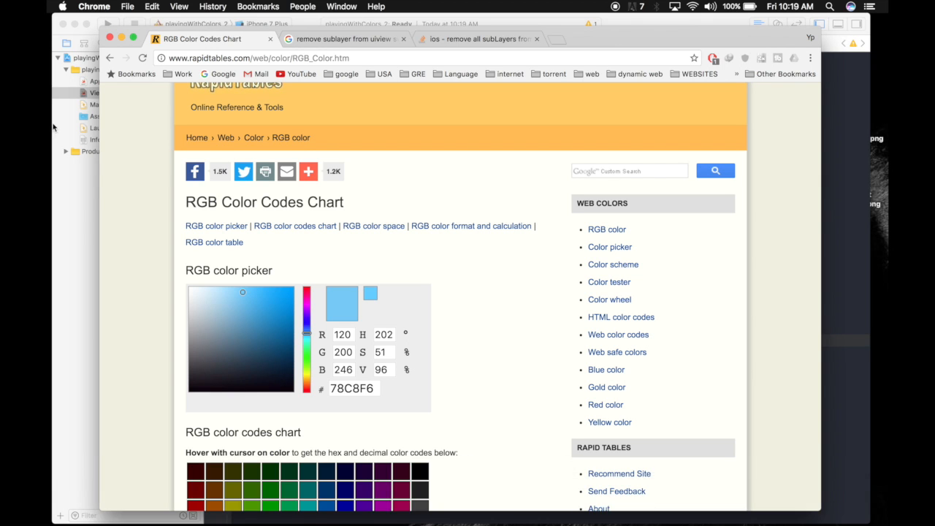
pyautogui.press('cmd+tab')
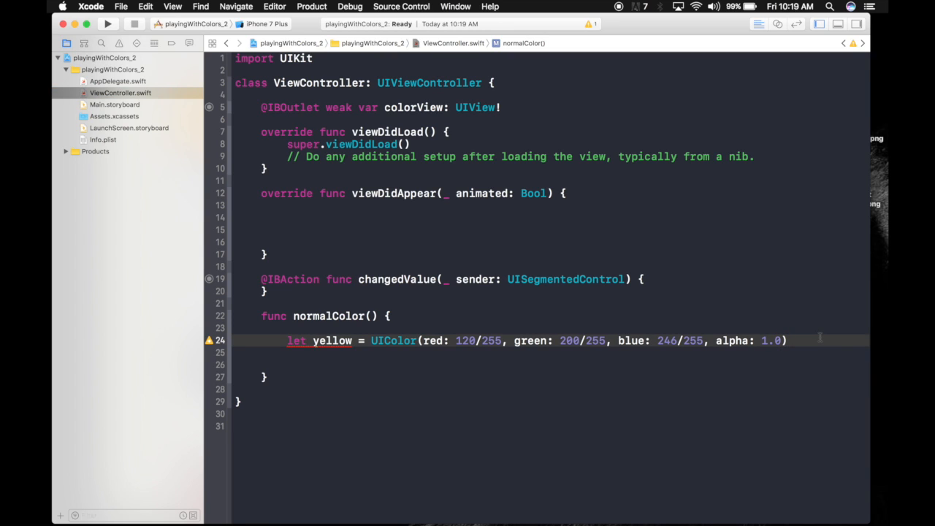
# Step: Rename the constant to lightBlue and set colorView.backgroundColor = lightBlue
pyautogui.doubleClick(333, 340)
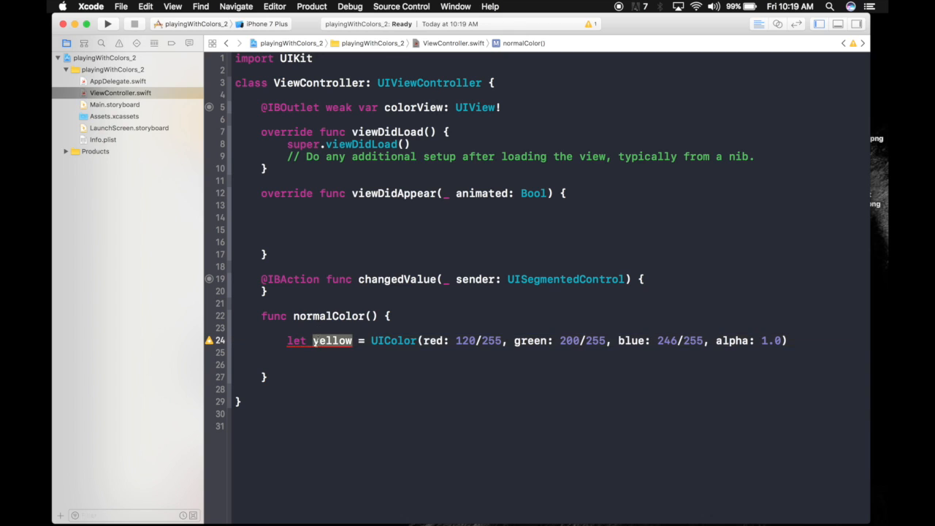
pyautogui.write('lightBl')
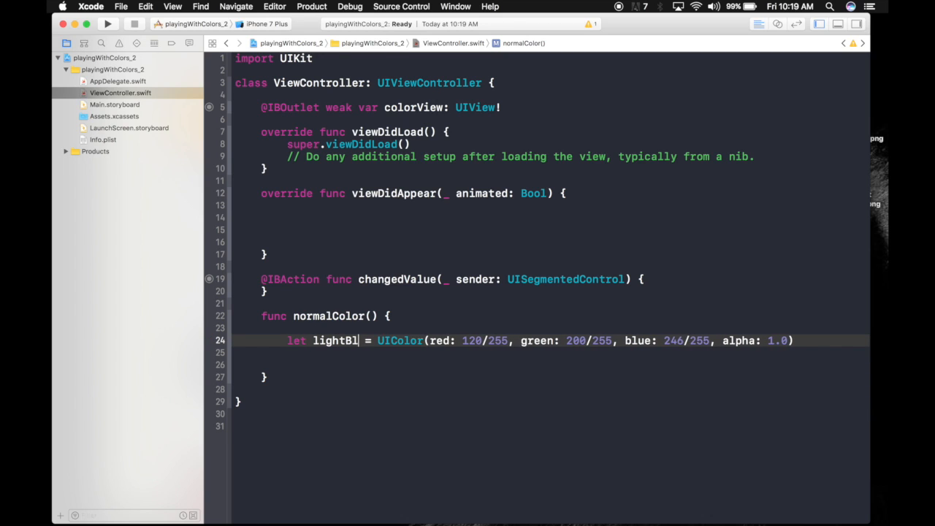
pyautogui.write('ue')
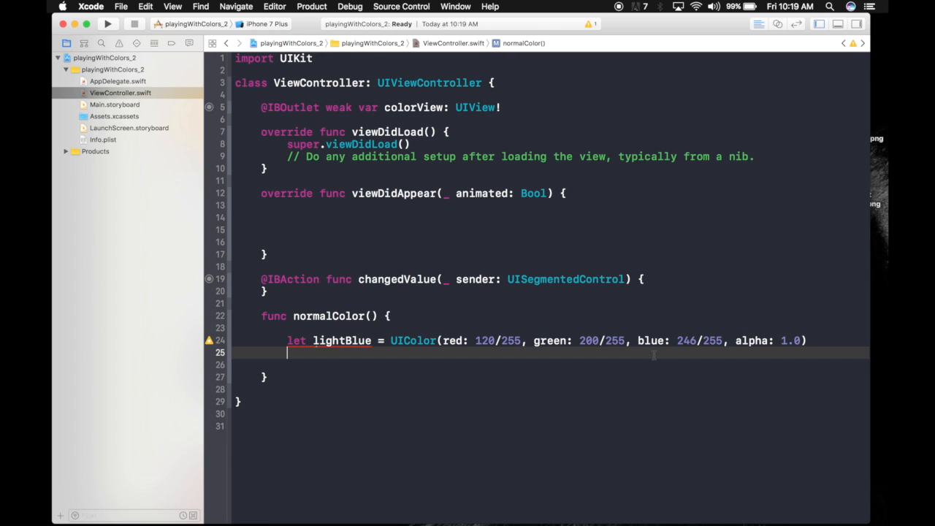
pyautogui.write('colorView')
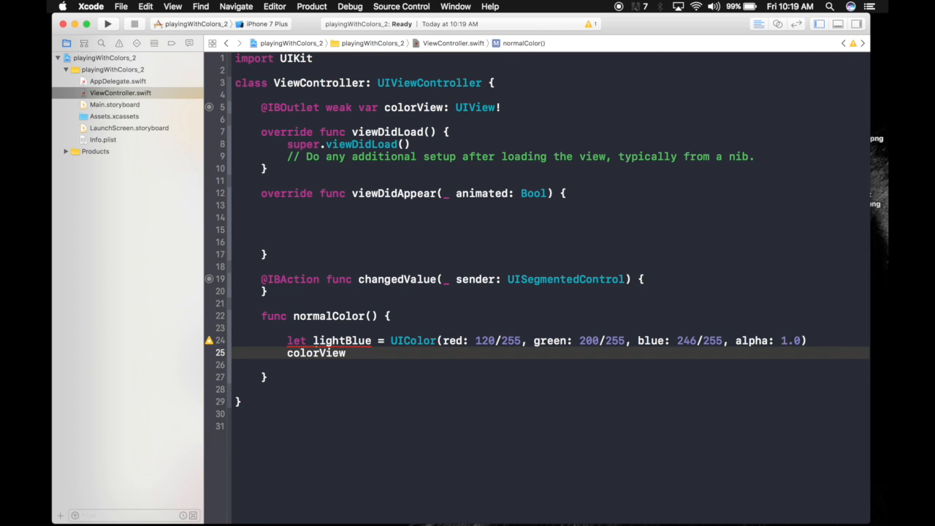
pyautogui.write('.backgroundColor =')
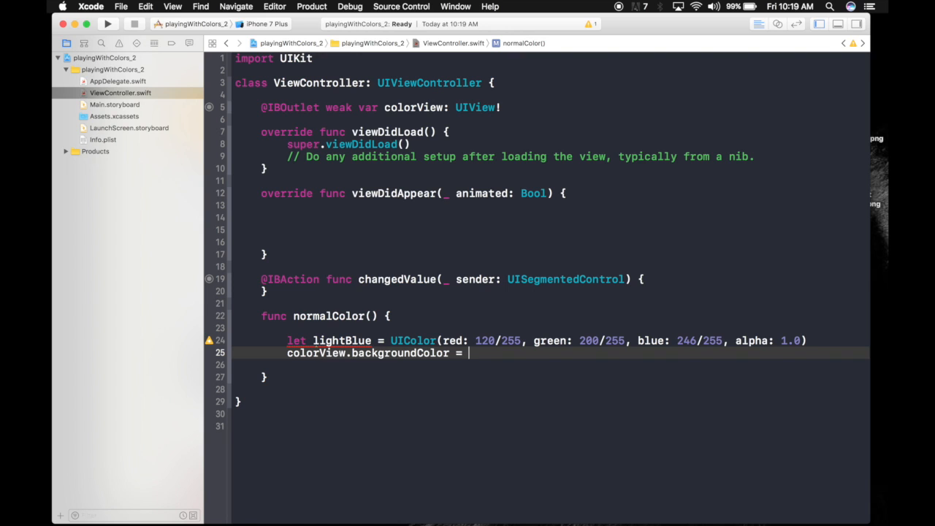
pyautogui.write('lightBlue')
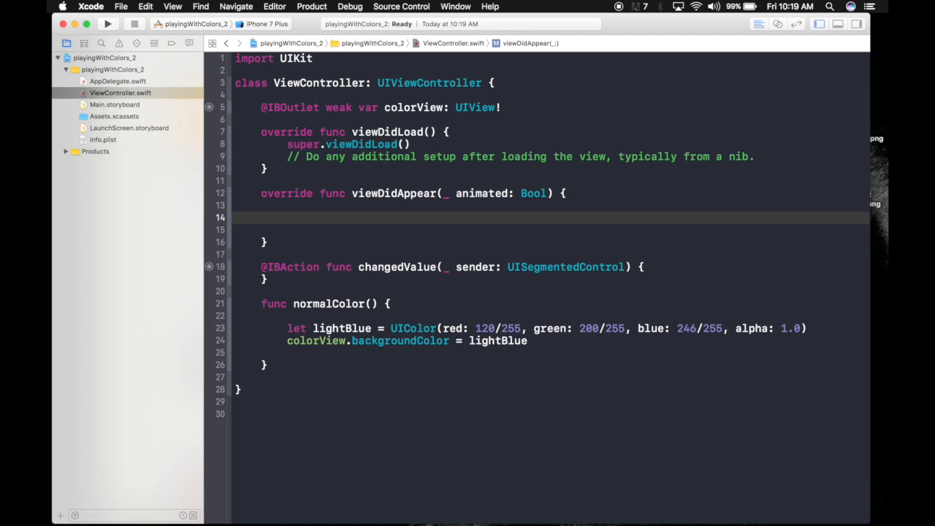
# Step: Call normalColor() from viewDidAppear
pyautogui.write('nor')
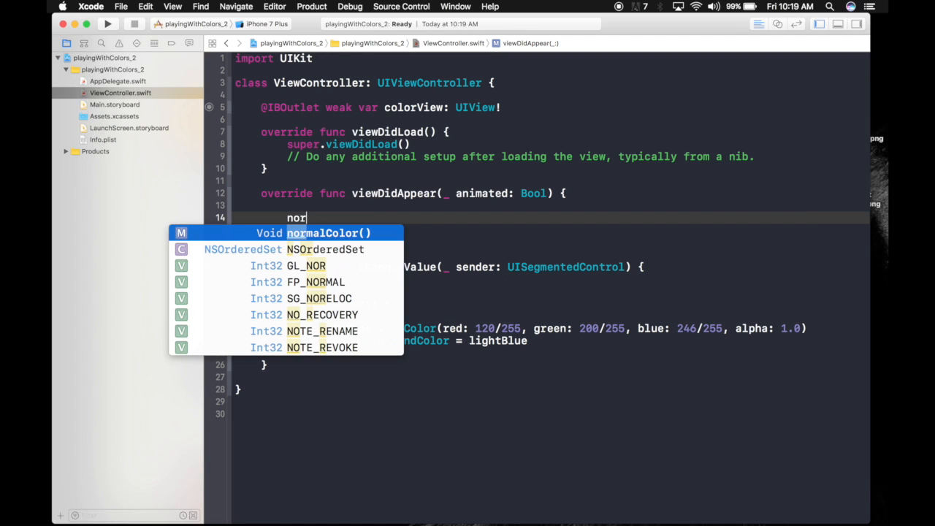
pyautogui.press('return')
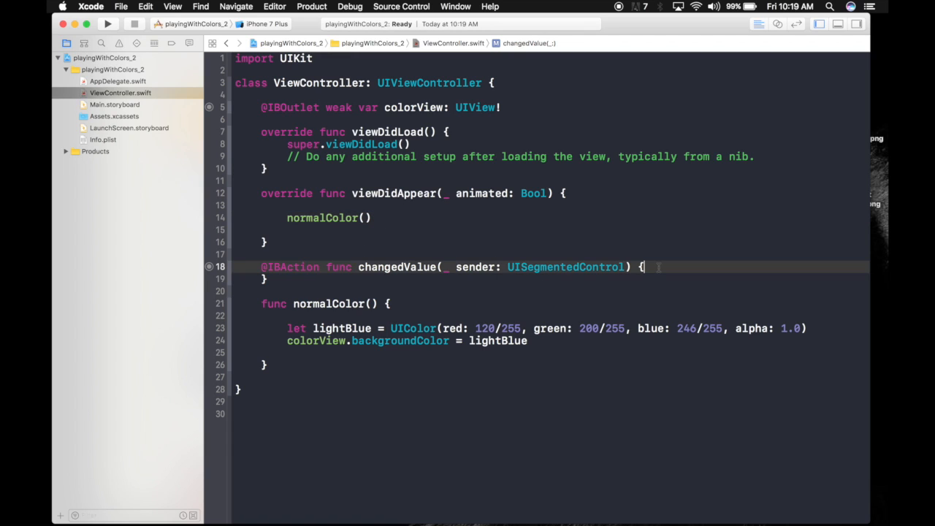
pyautogui.press('Return')
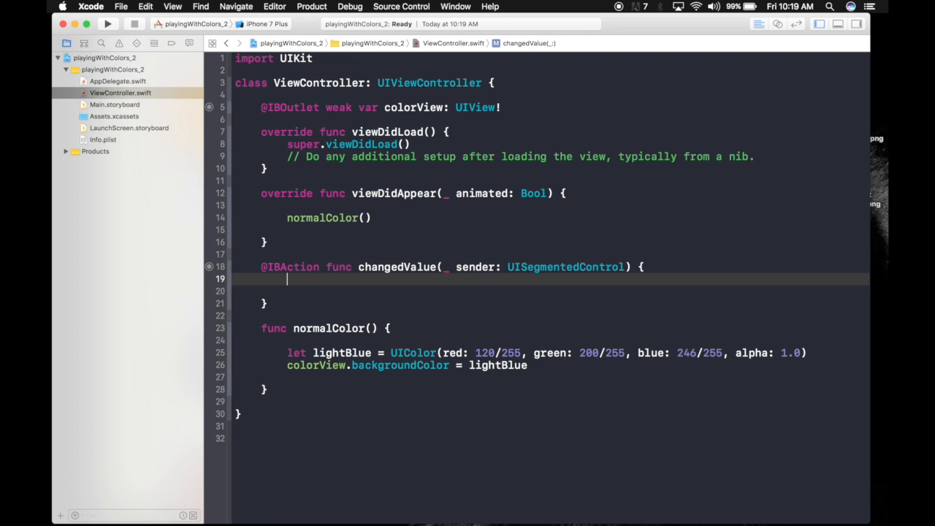
pyautogui.press('Return')
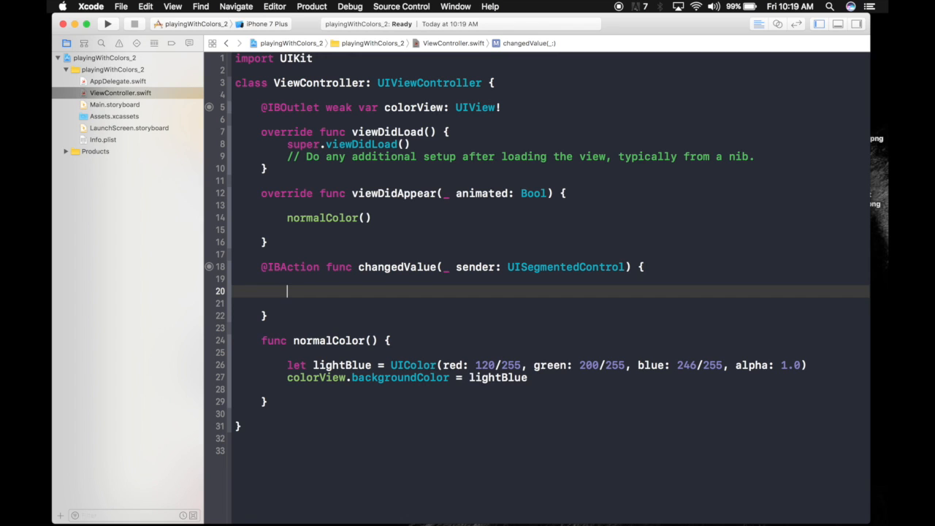
# Step: In changedValue, call normalColor() when sender.selectedSegmentIndex == 0, checking segment order
pyautogui.write('if')
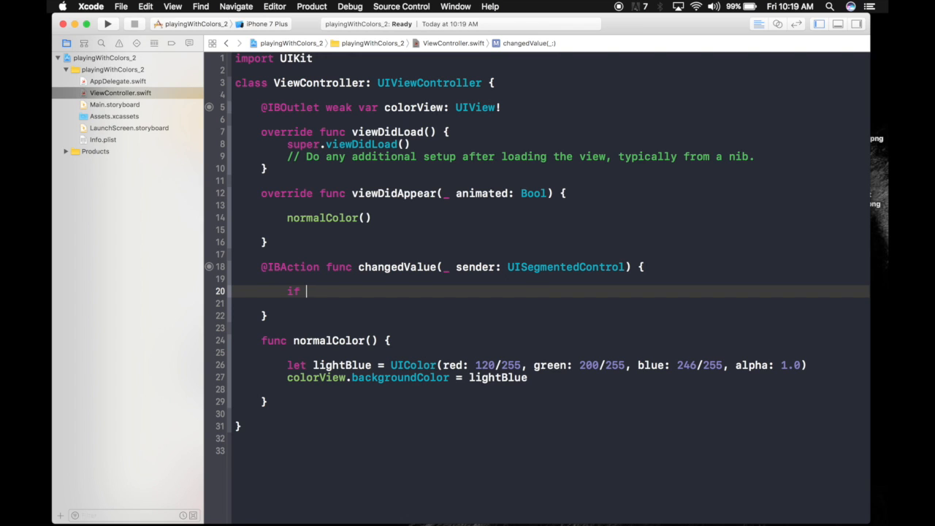
pyautogui.write('sender')
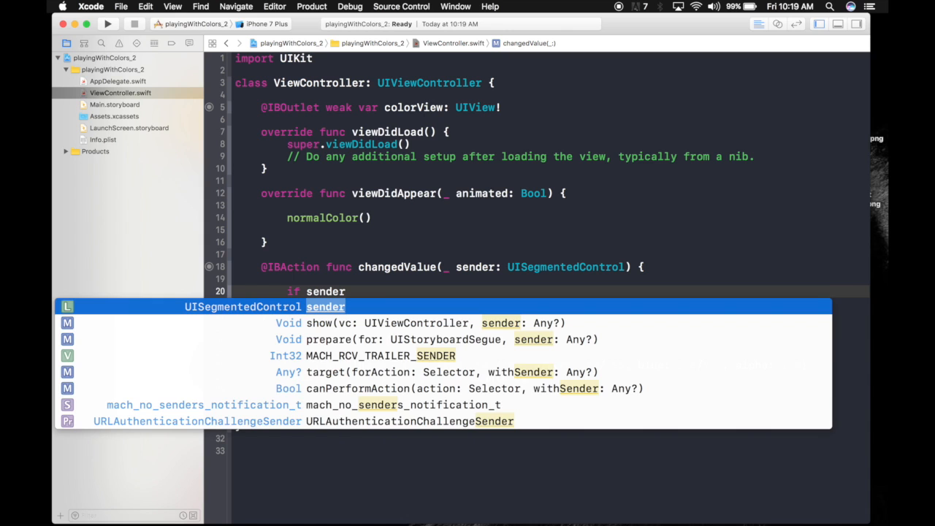
pyautogui.write('.')
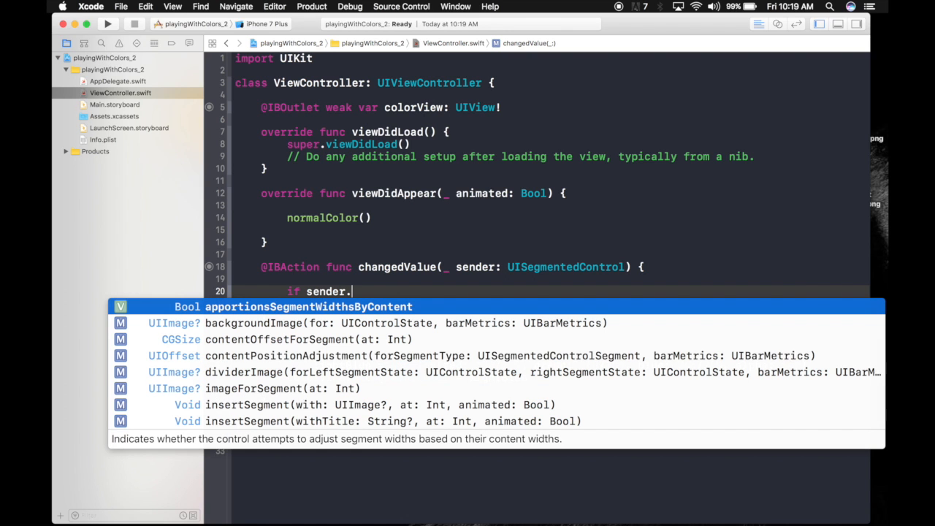
pyautogui.write('selectedSegmentIndex == 0 {')
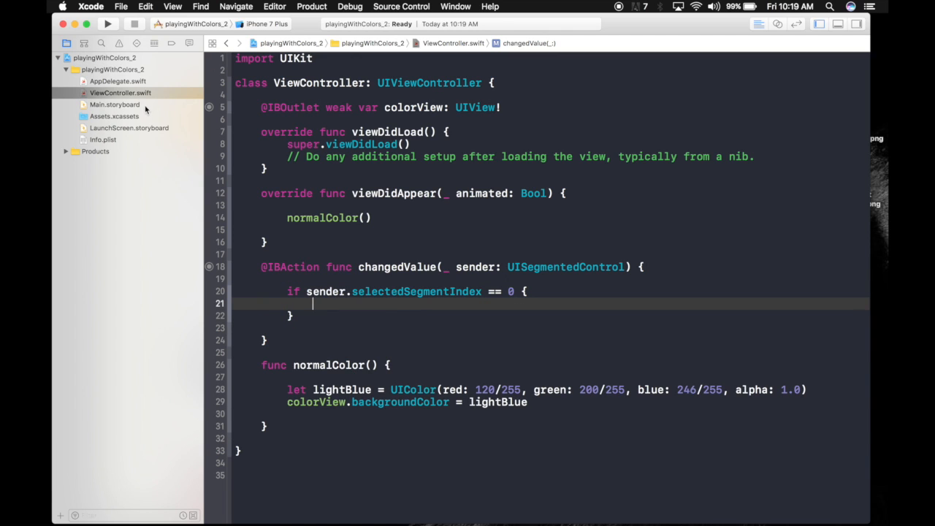
pyautogui.click(111, 105)
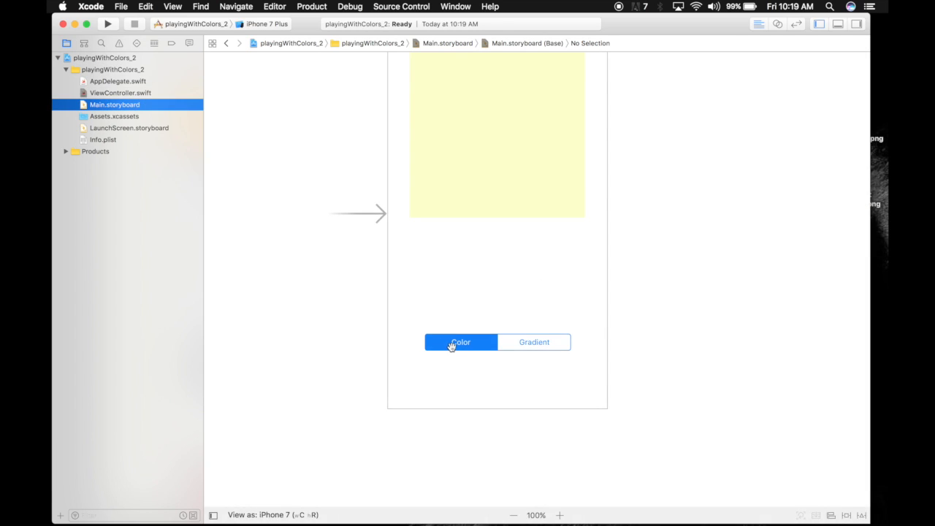
pyautogui.click(120, 94)
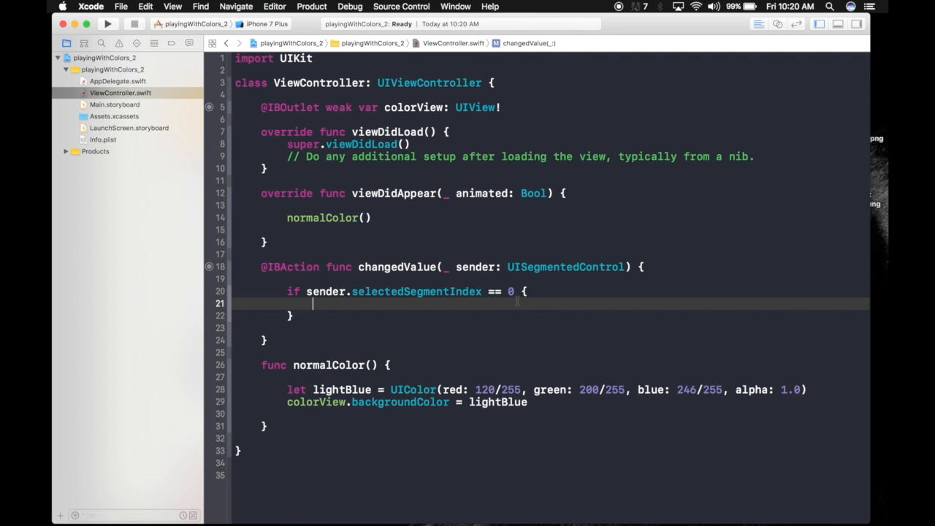
pyautogui.write('normalColor()')
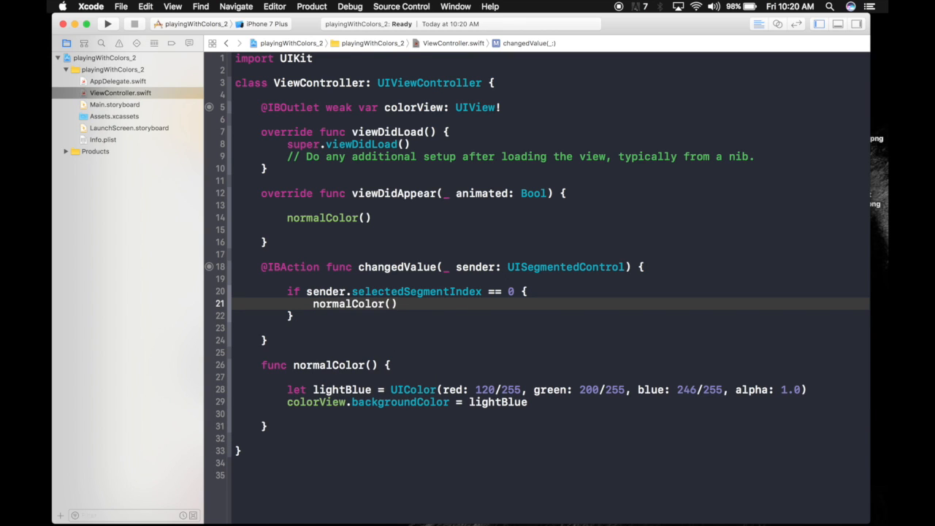
# Step: Run the app on the simulated iPhone 6, try the Gradient segment, then return to Xcode
pyautogui.click(213, 24)
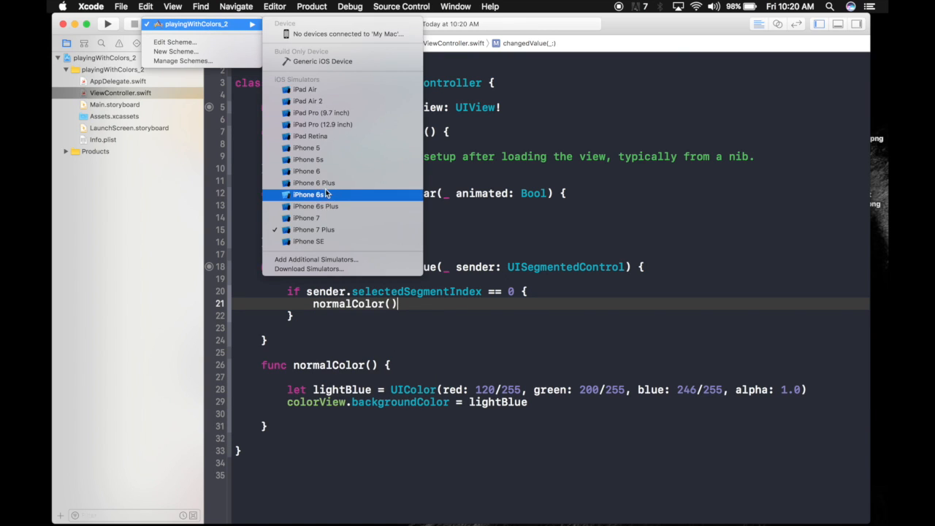
pyautogui.click(308, 195)
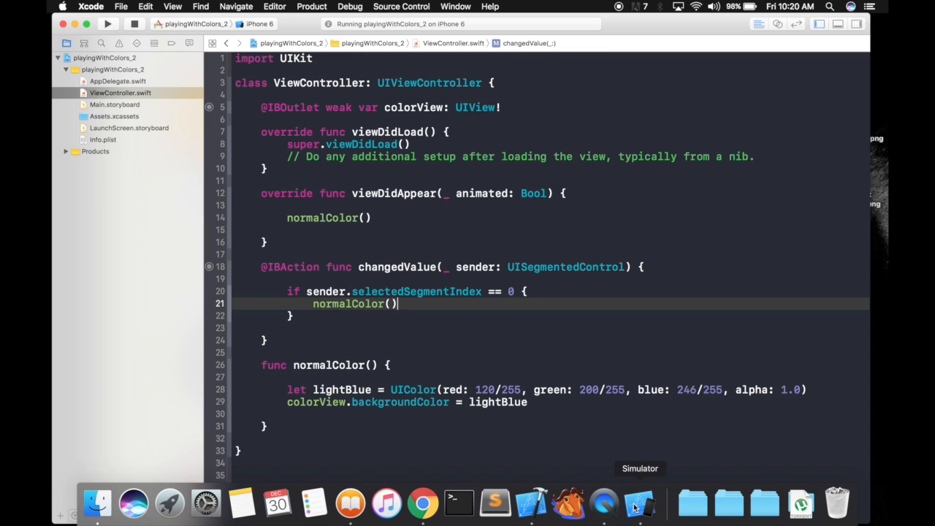
pyautogui.click(634, 500)
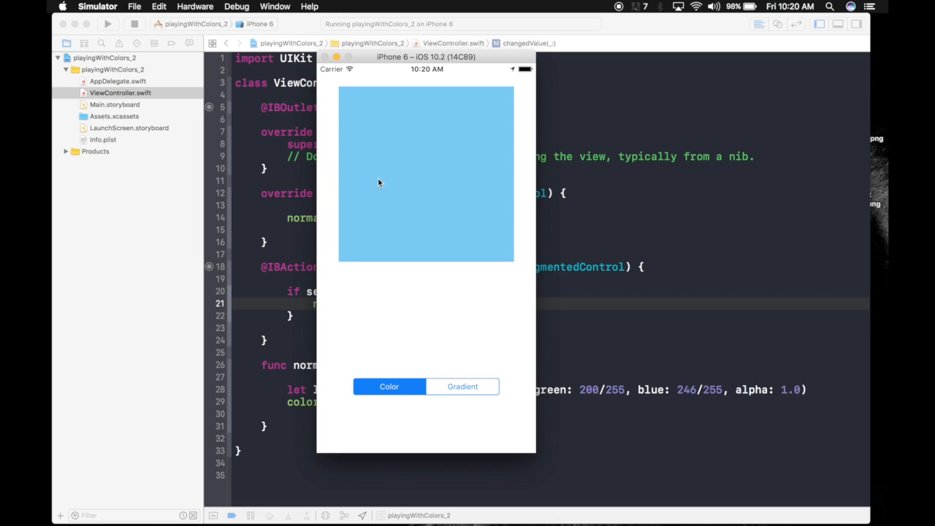
pyautogui.moveTo(396, 192)
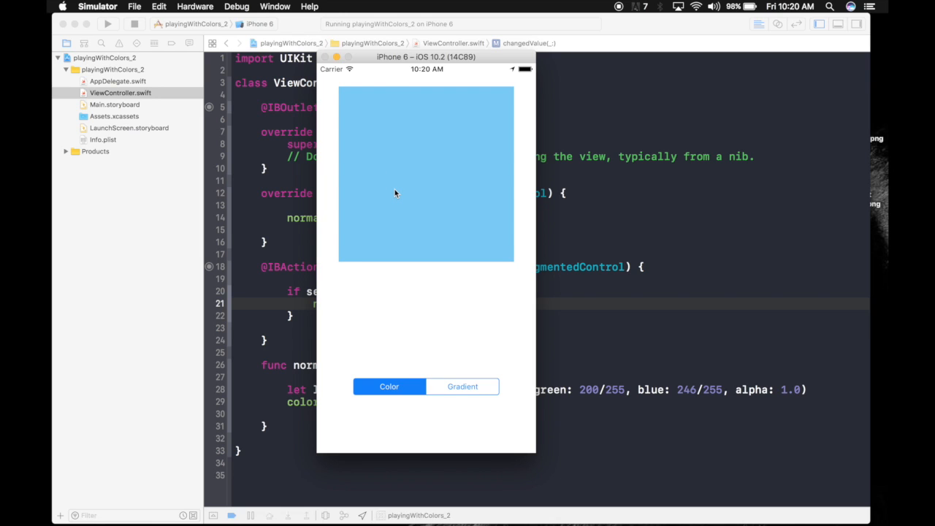
pyautogui.click(462, 385)
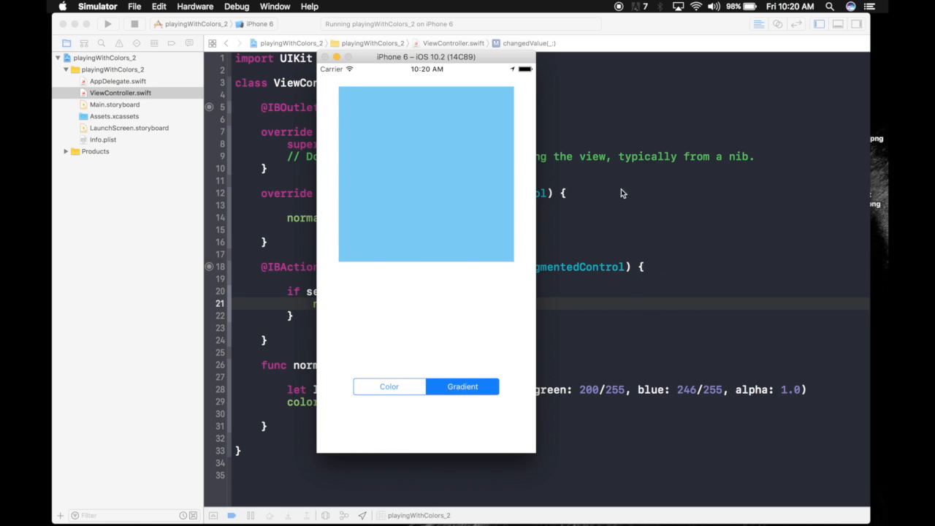
pyautogui.click(135, 23)
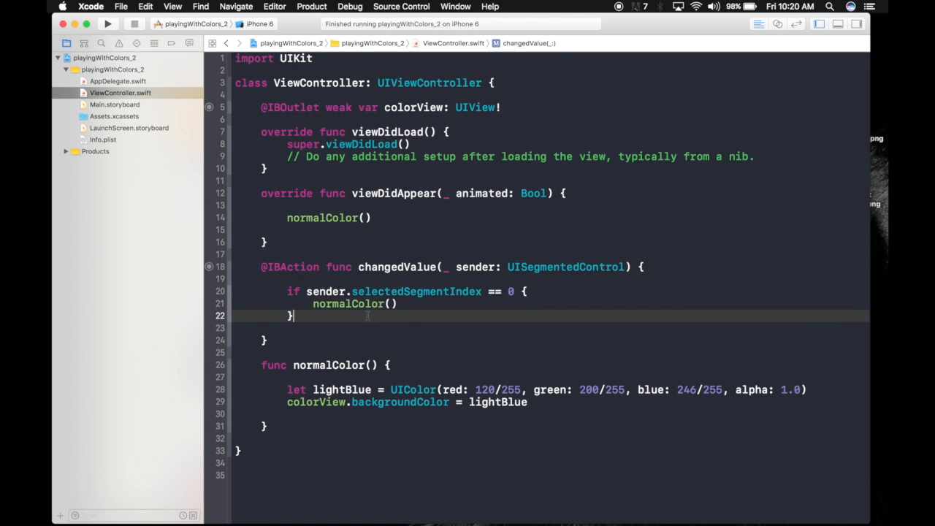
# Step: Add an else branch to changedValue and place the cursor inside it
pyautogui.write('e')
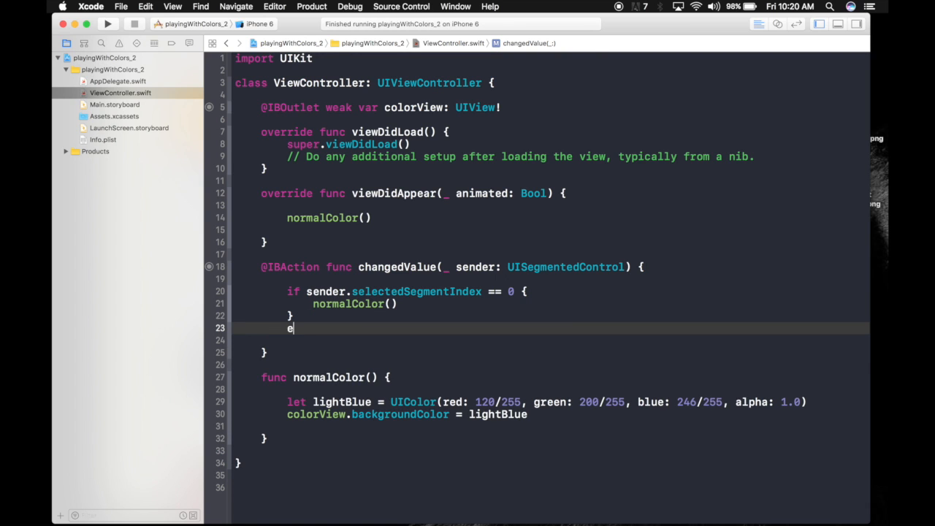
pyautogui.write('lse {')
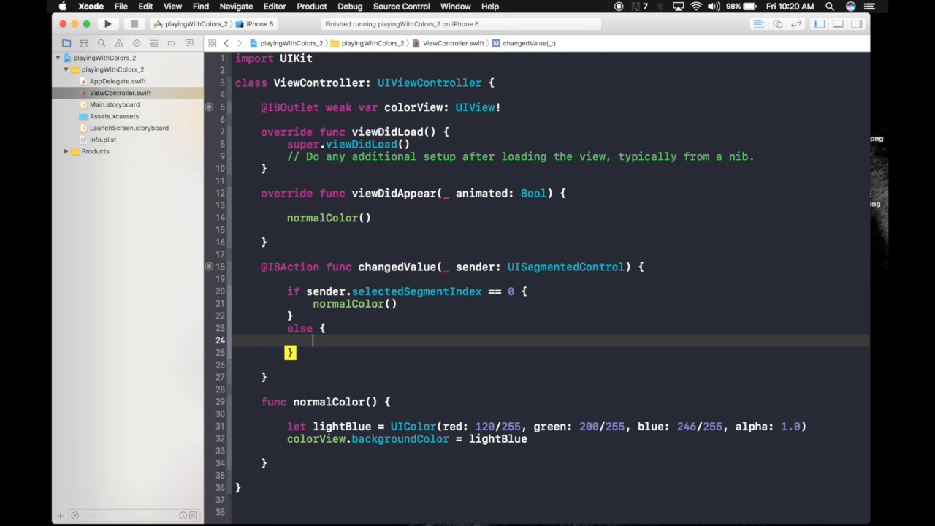
pyautogui.press('Return')
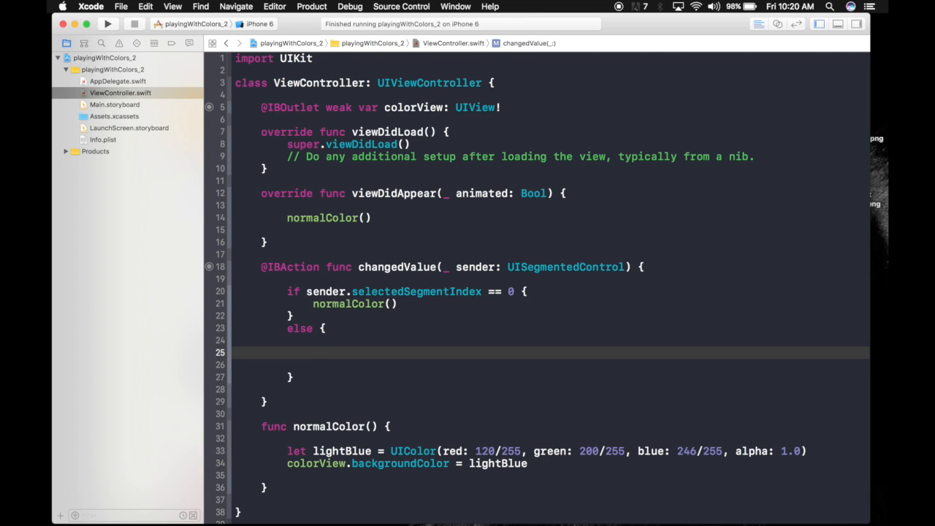
pyautogui.click(312, 352)
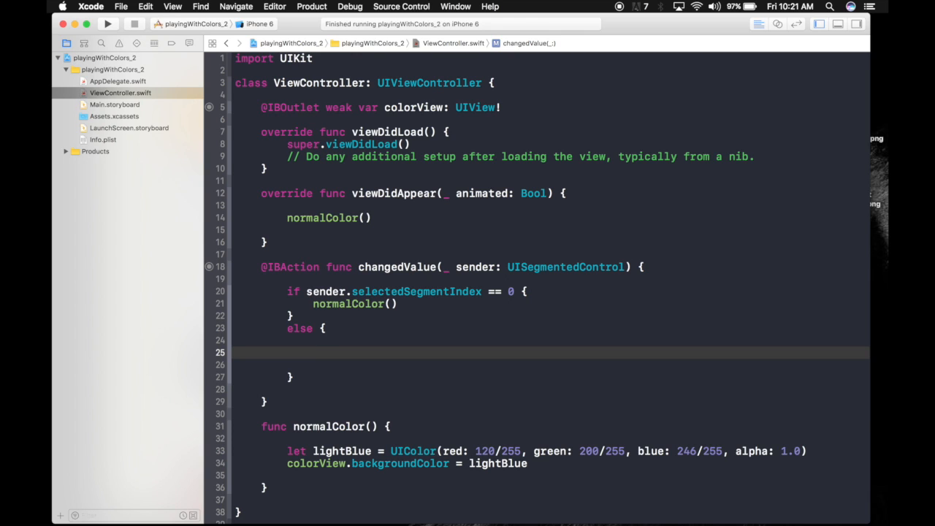
# Step: Declare let gradient = CAGradientLayer() and set gradient.frame to colorView.bounds
pyautogui.write('let gradient =')
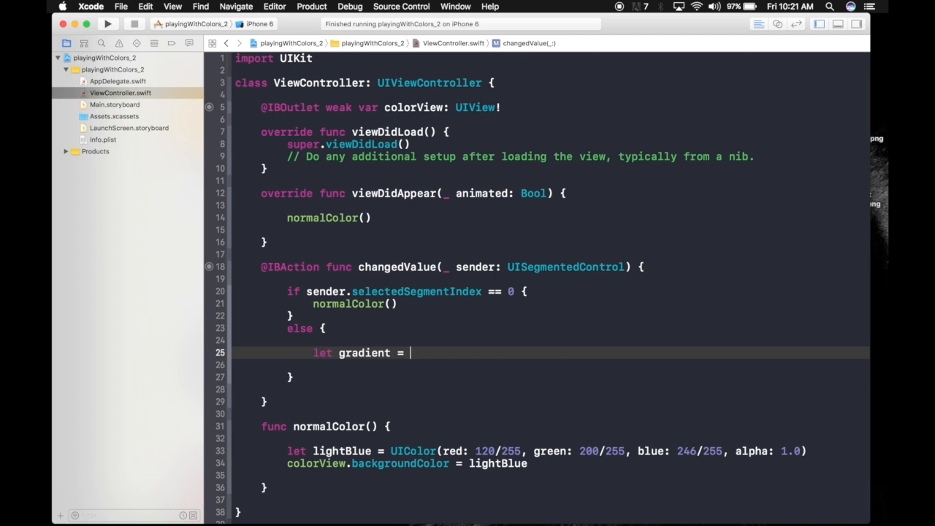
pyautogui.write('CAGradientLayer(')
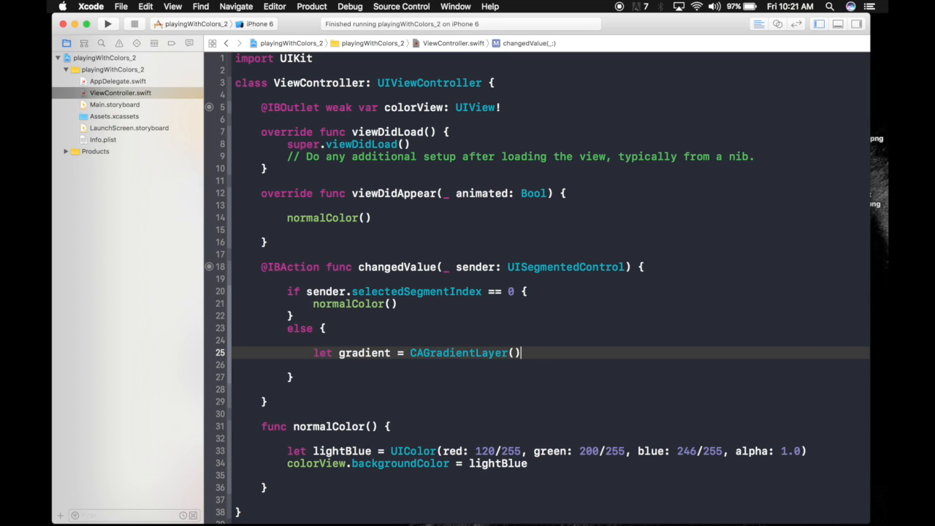
pyautogui.write('gr')
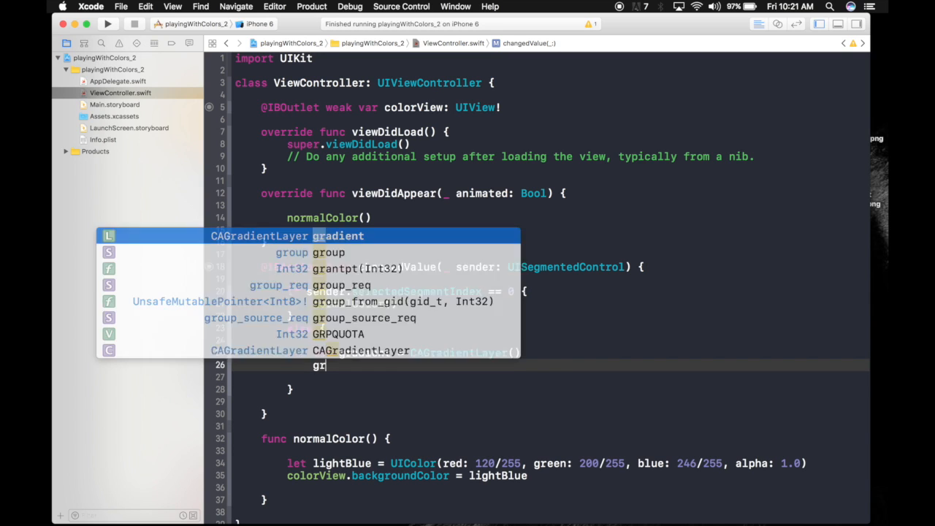
pyautogui.write('.frame =')
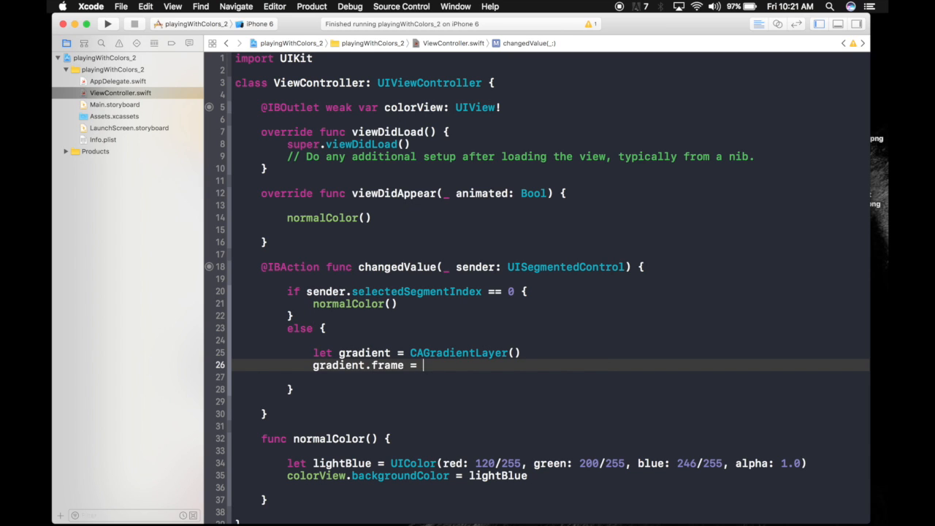
pyautogui.write('c')
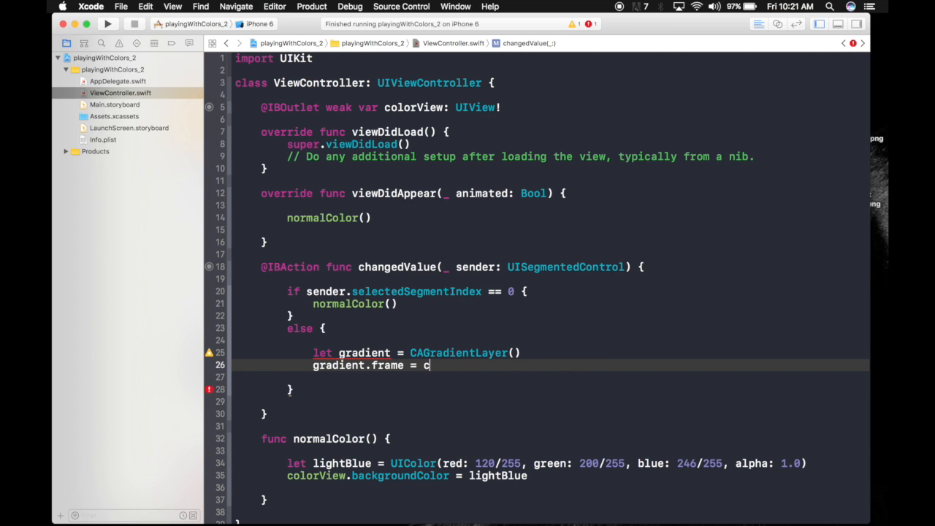
pyautogui.write('olorView.b')
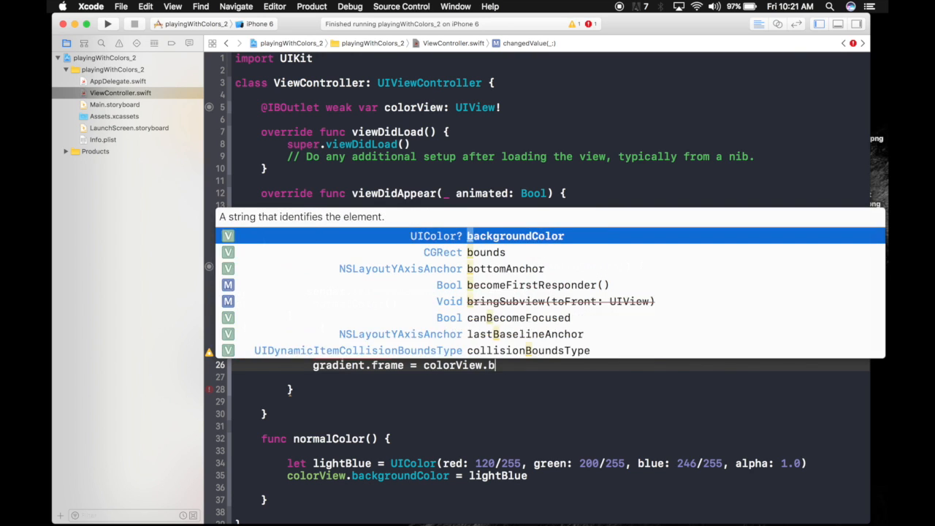
pyautogui.press('return')
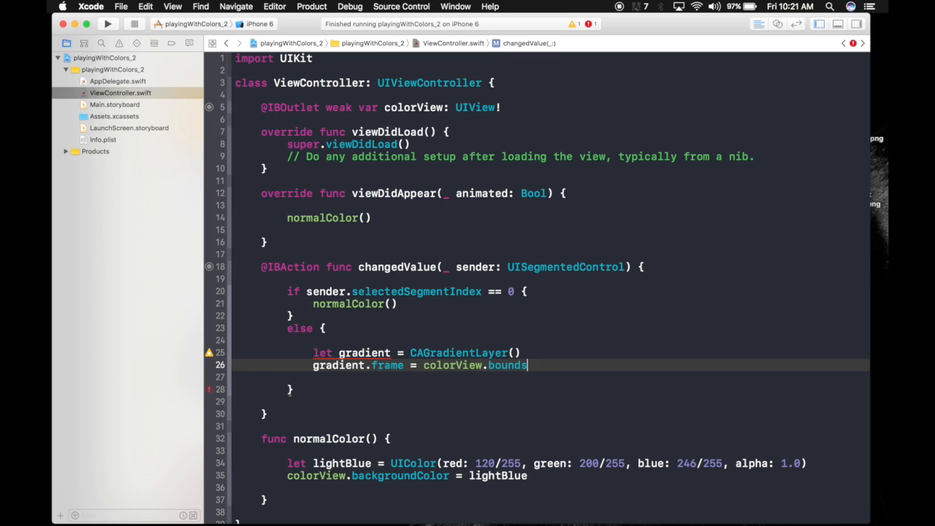
# Step: Set gradient.colors to [UIColor.red.cgColor, UIColor.yellow.cgColor]
pyautogui.write('gradient.co')
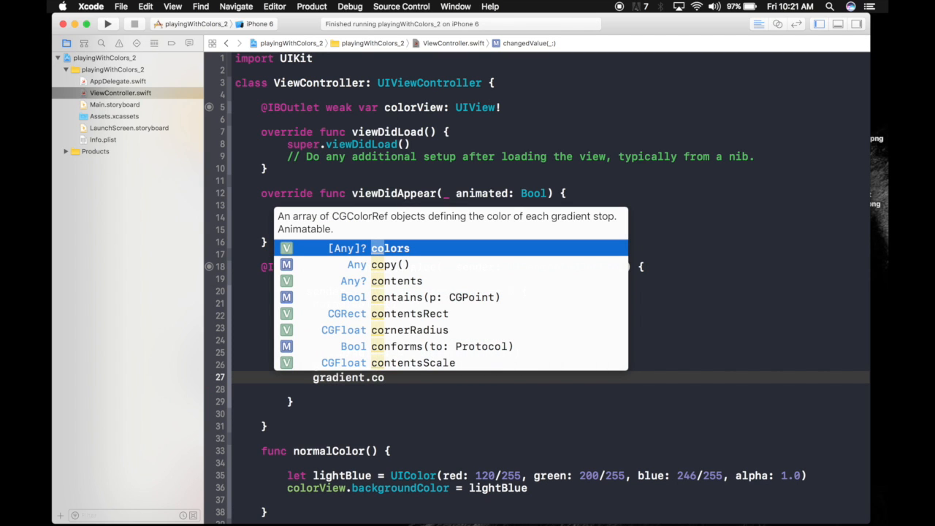
pyautogui.press('return')
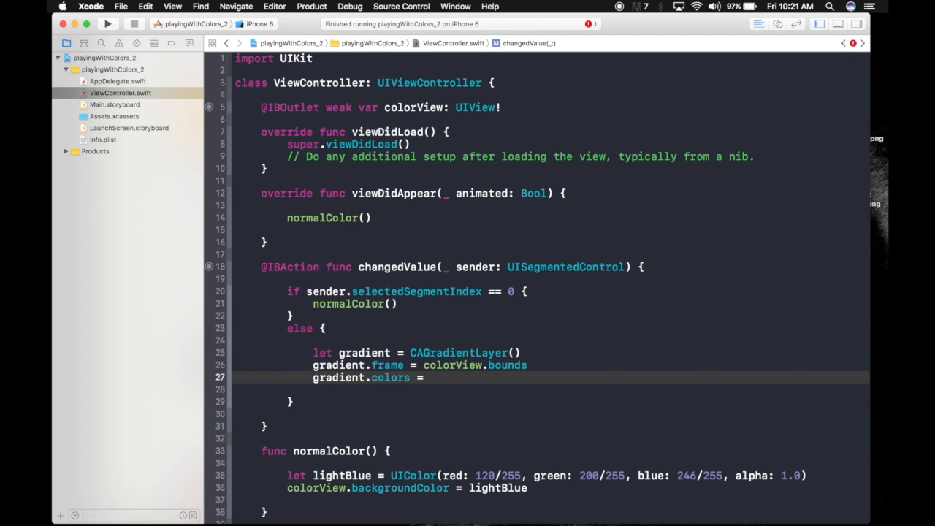
pyautogui.write('[]')
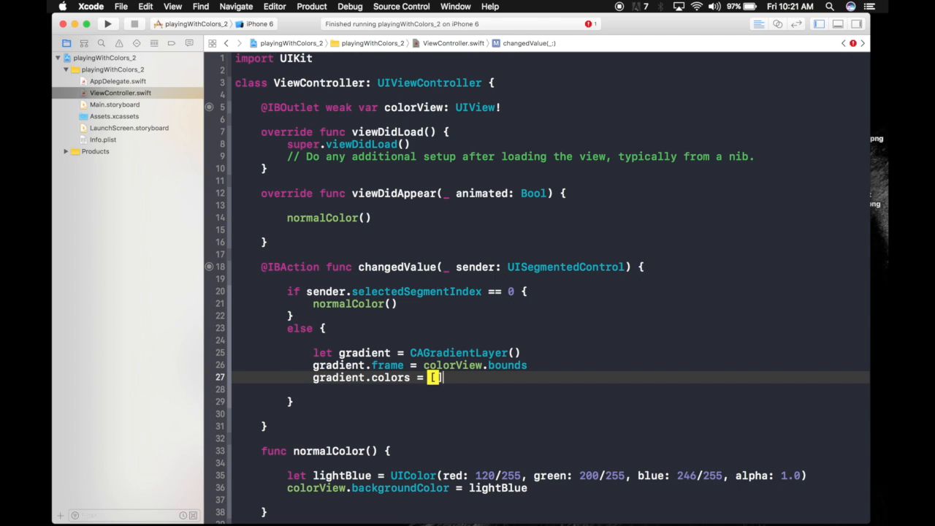
pyautogui.write('UIC')
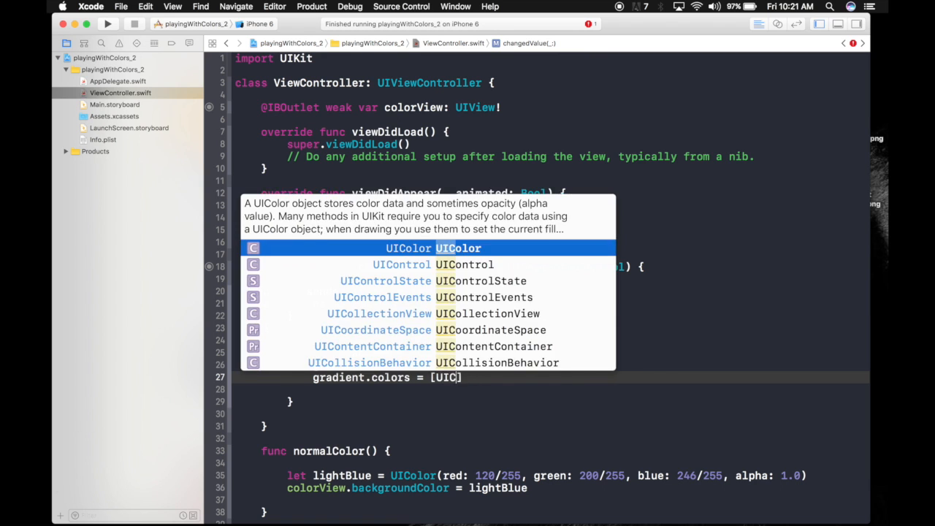
pyautogui.write('.red.cgColor , UI')
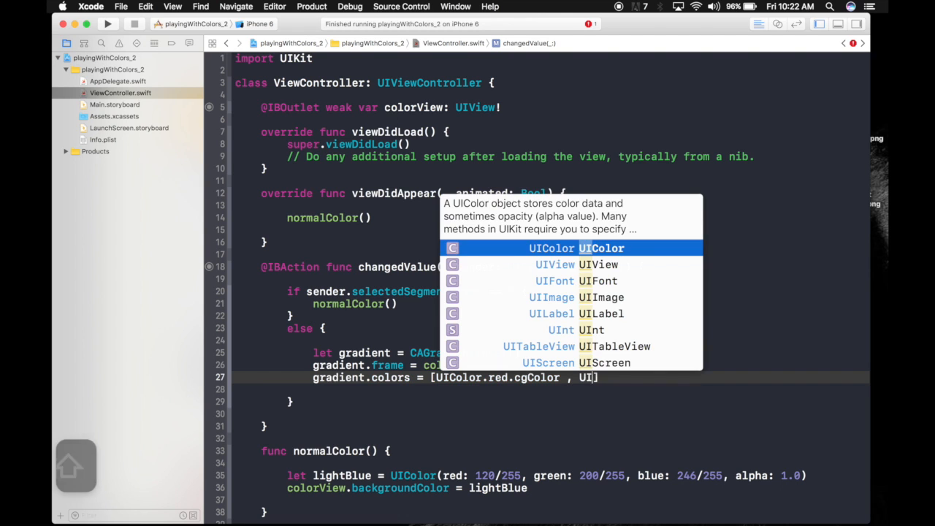
pyautogui.write('.ye')
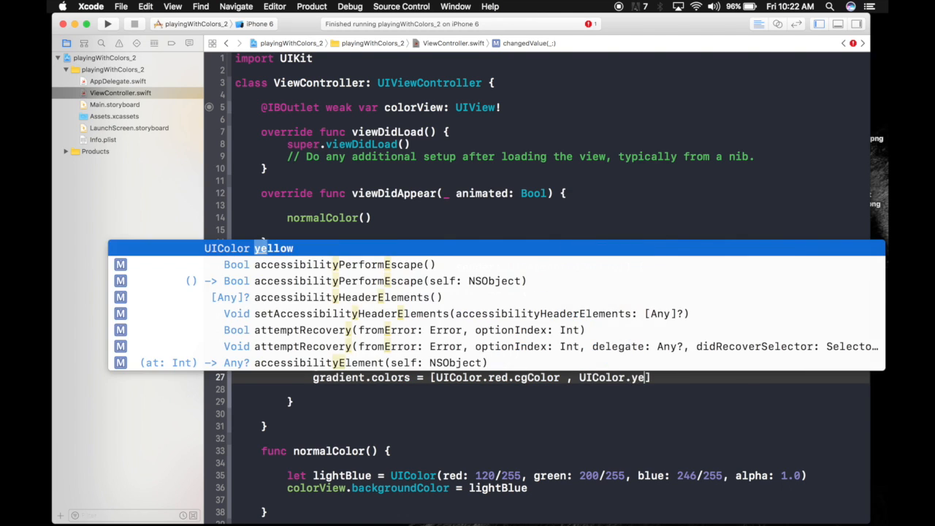
pyautogui.write('.c')
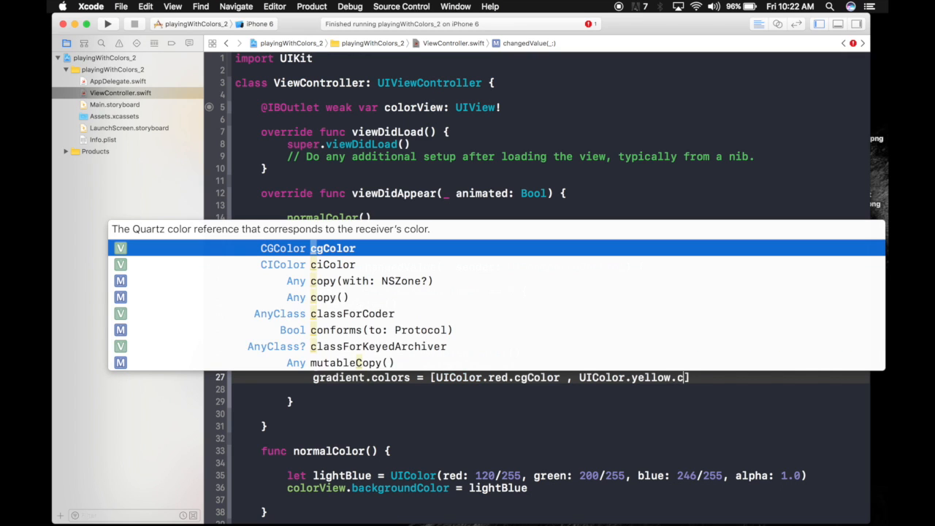
pyautogui.press('Return')
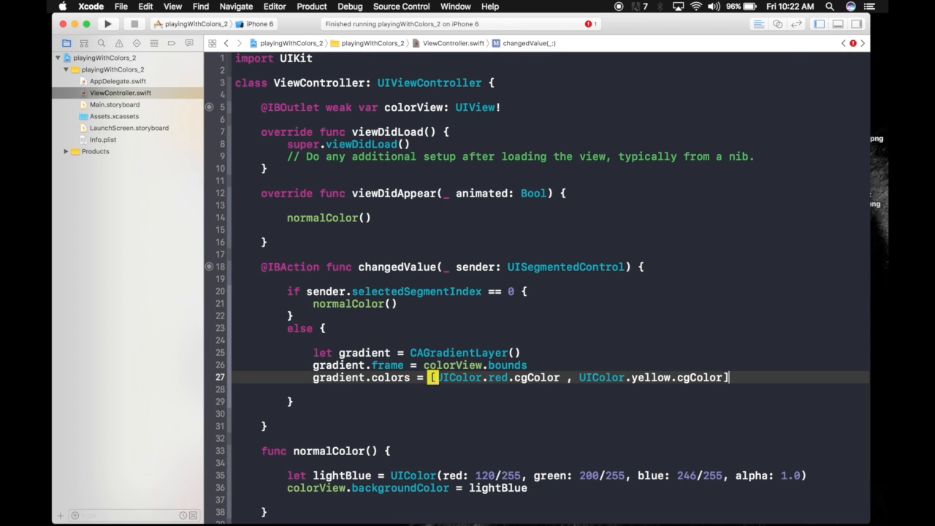
# Step: Add the line colorView.layer.addSublayer(gradient)
pyautogui.write('gra')
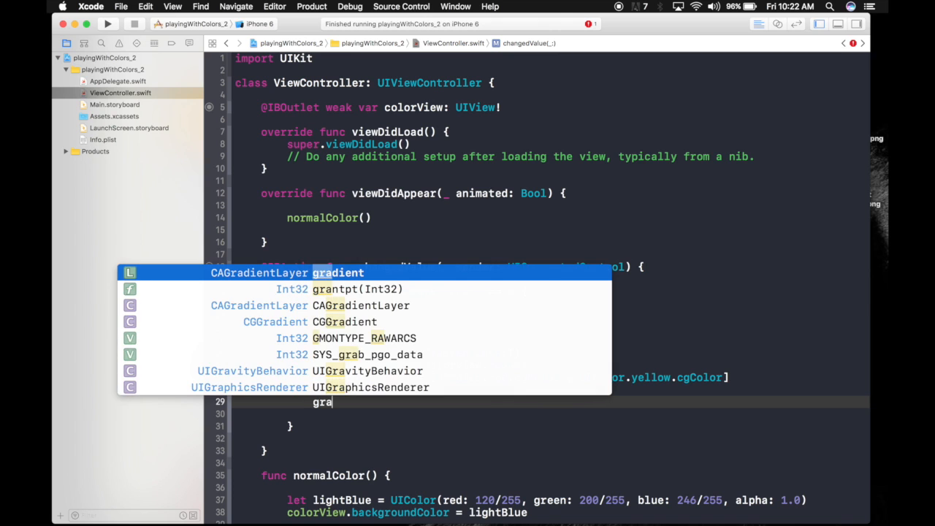
pyautogui.write('co')
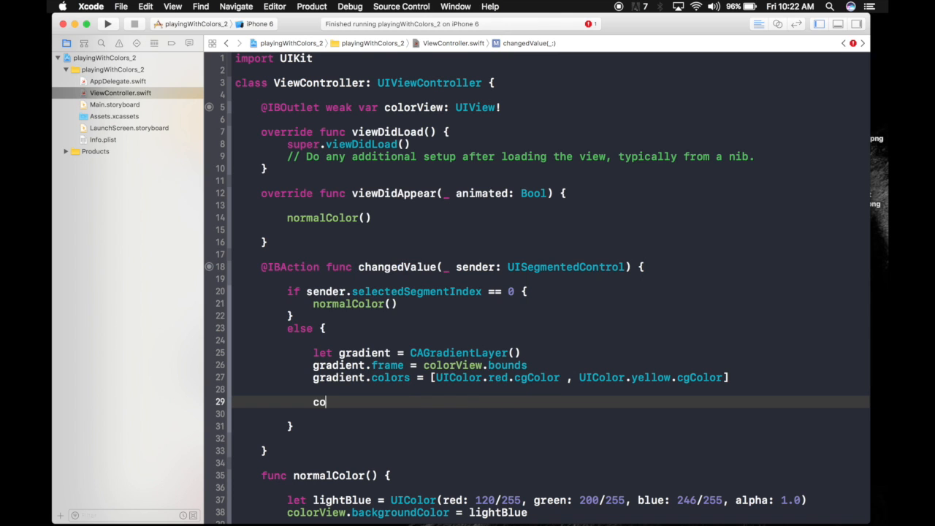
pyautogui.write('lorView')
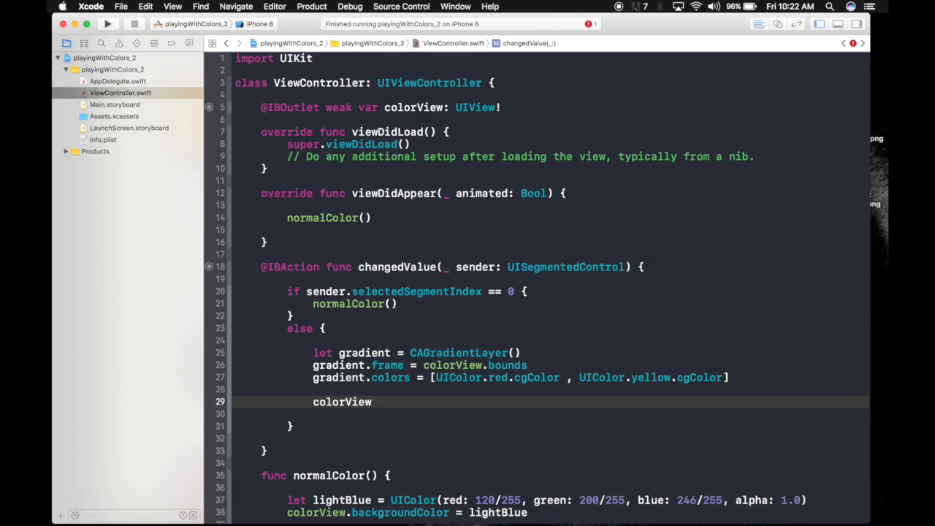
pyautogui.write('.layer.')
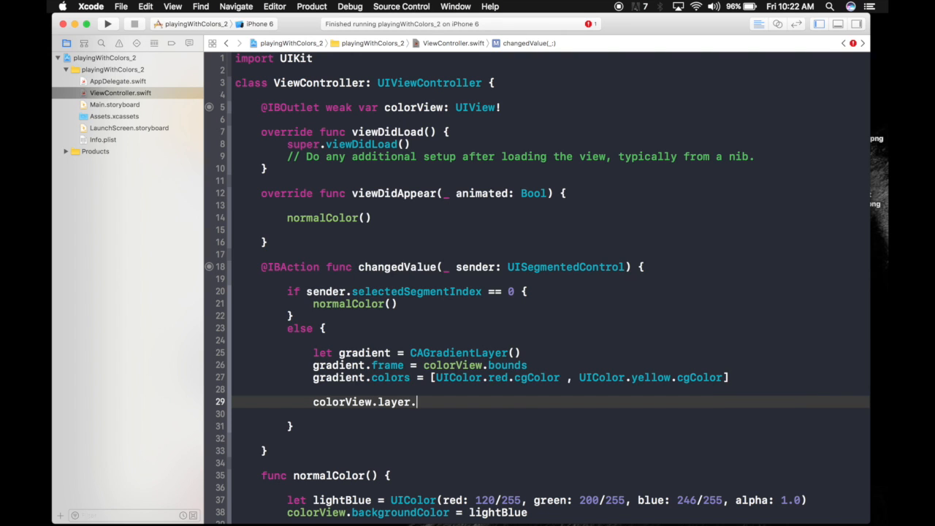
pyautogui.write('addSublayer(layer: CALayer')
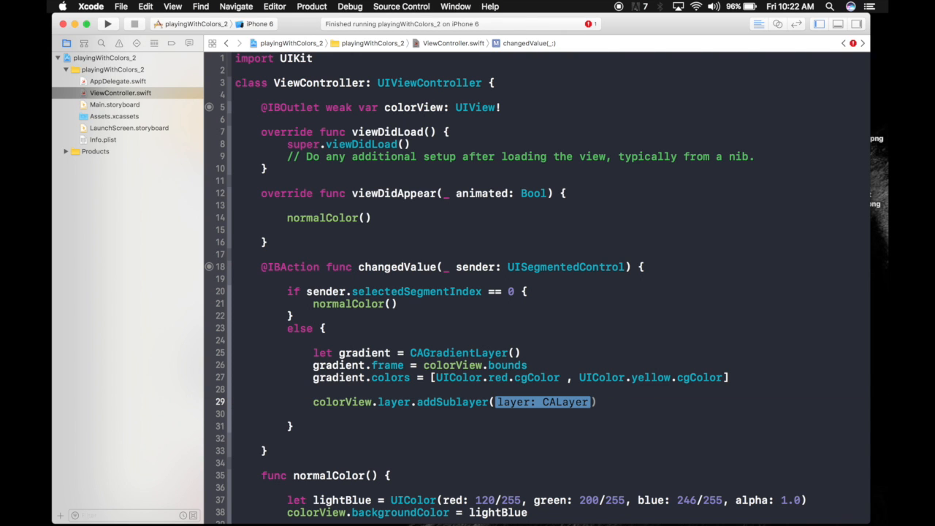
pyautogui.write('gradi')
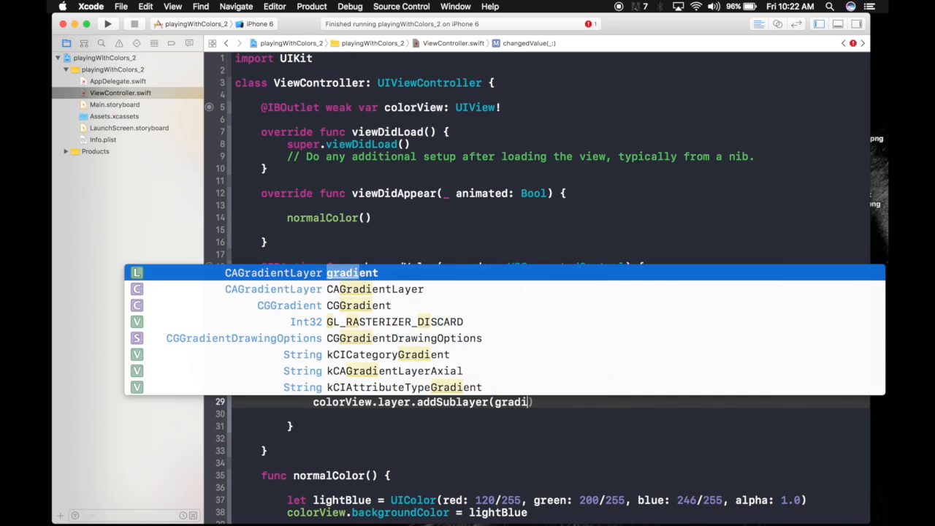
pyautogui.press('return')
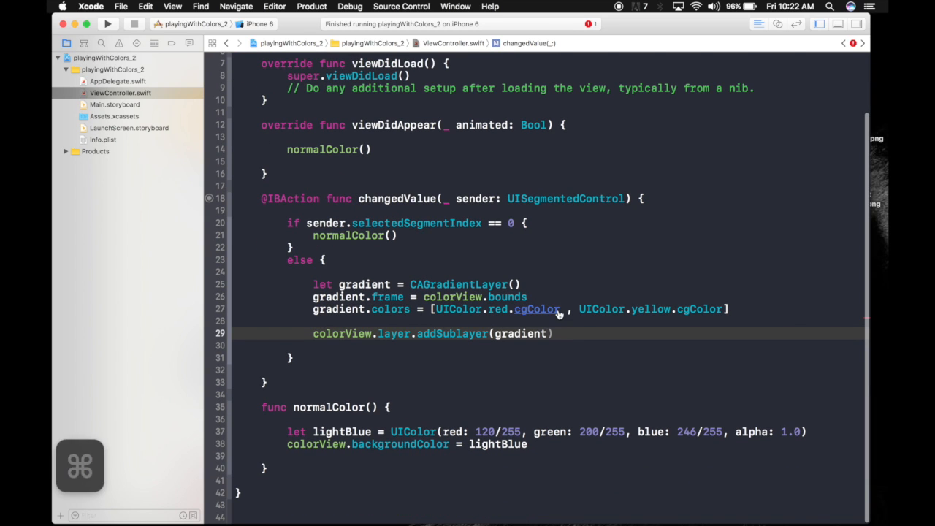
# Step: Run the app, open playingWithColors_2, show the gradient, then toggle Color and Gradient again
pyautogui.click(108, 24)
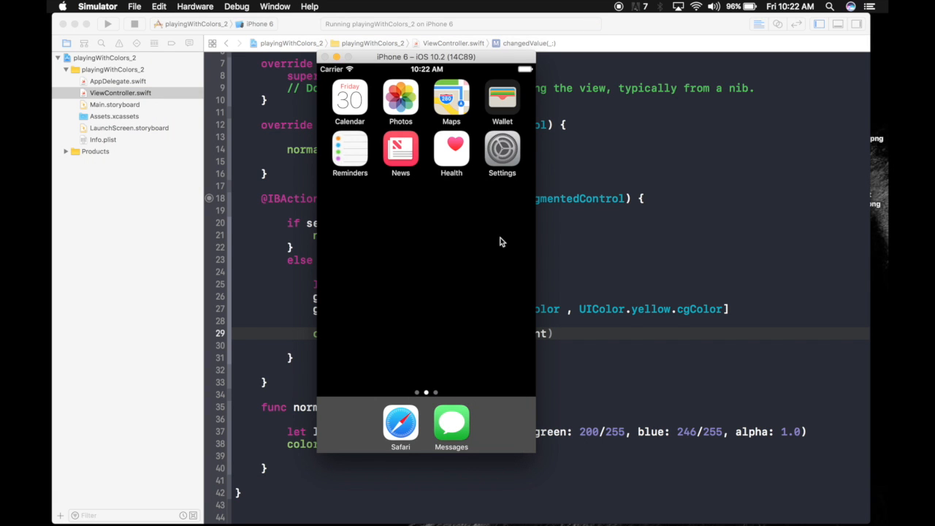
pyautogui.hscroll(-3)
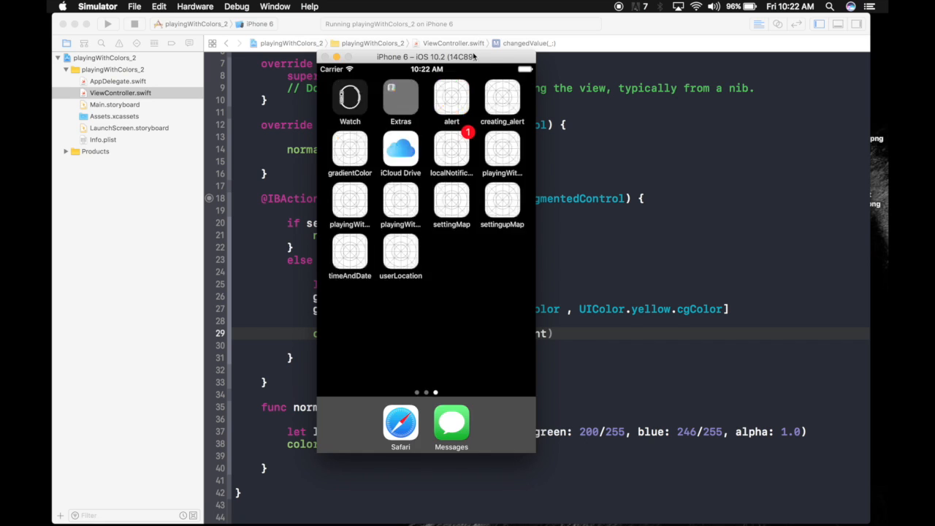
pyautogui.click(502, 149)
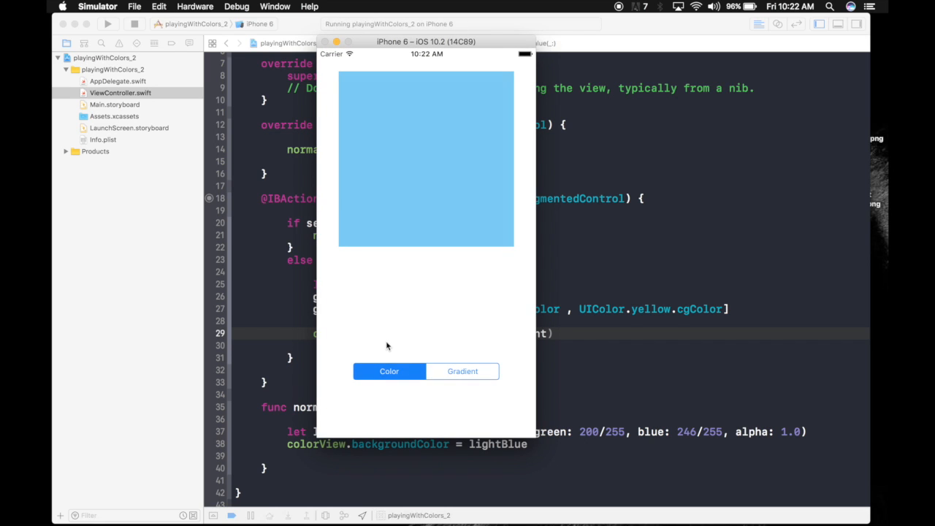
pyautogui.click(461, 371)
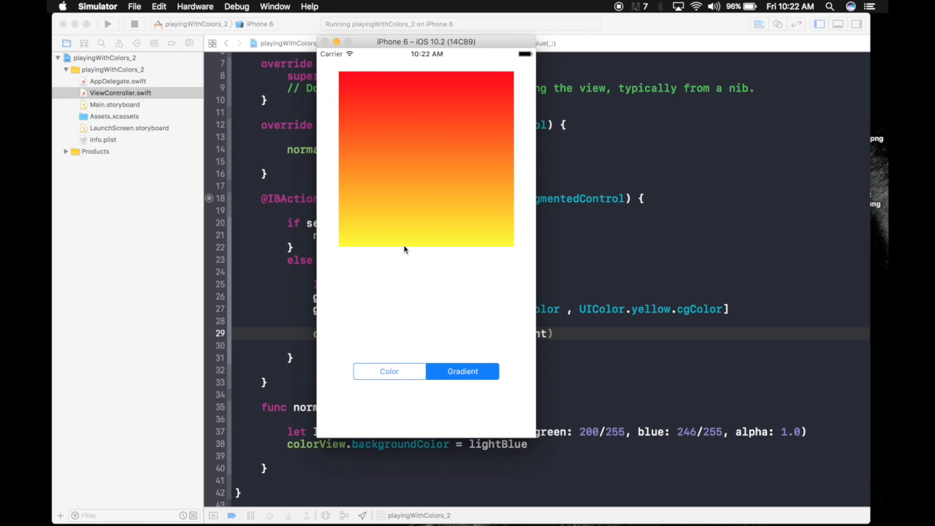
pyautogui.click(389, 371)
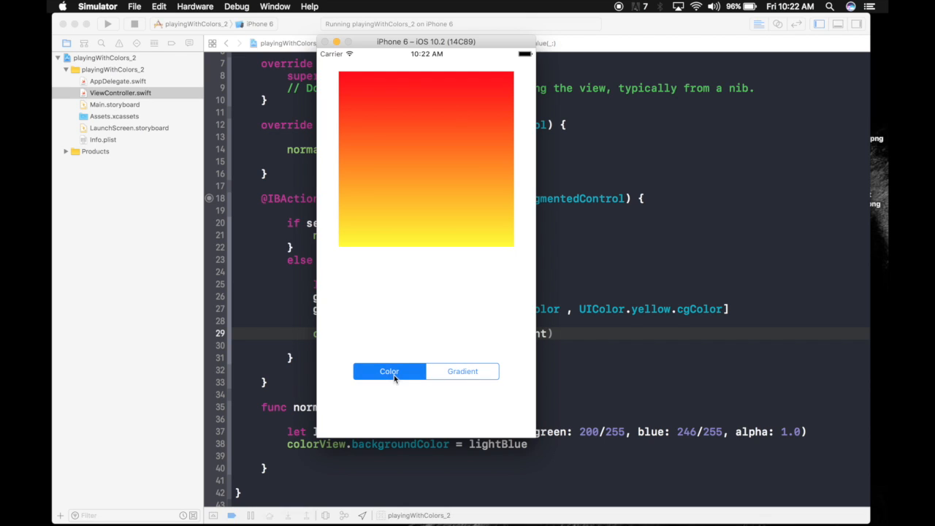
pyautogui.click(461, 371)
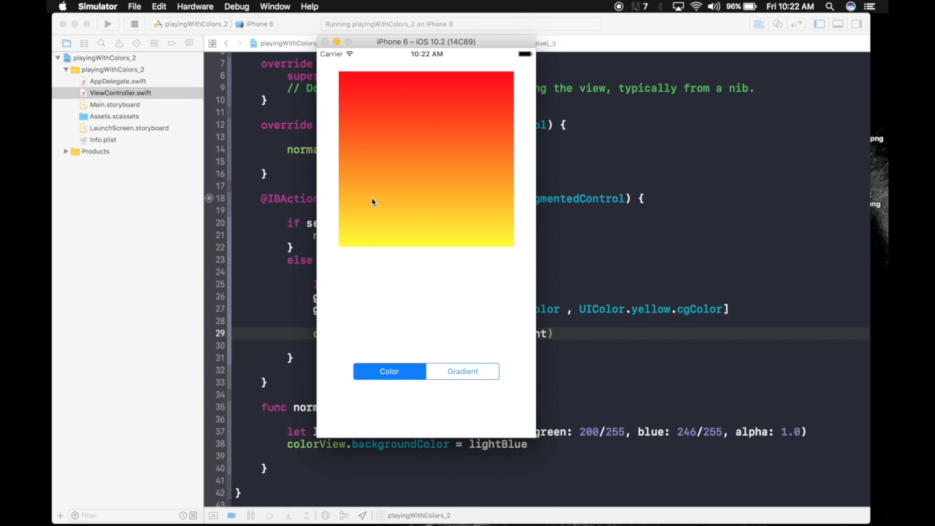
pyautogui.moveTo(383, 269)
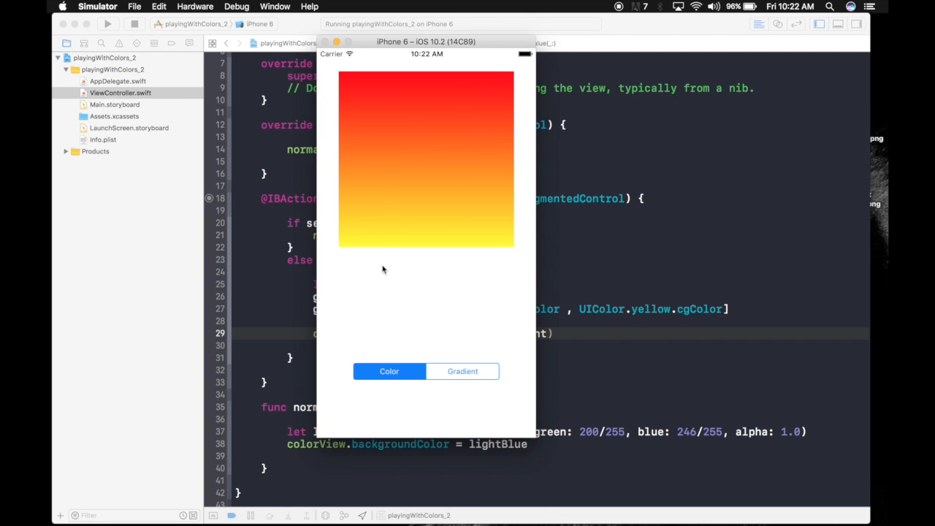
pyautogui.moveTo(365, 257)
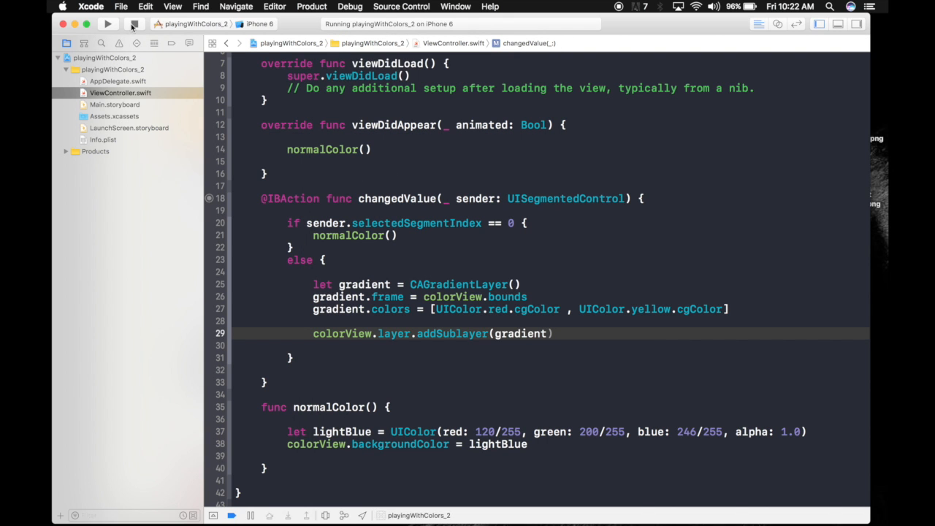
# Step: Stop the app, add colorView.layer.sublayers?.removeAll() in normalColor, and run again
pyautogui.click(133, 23)
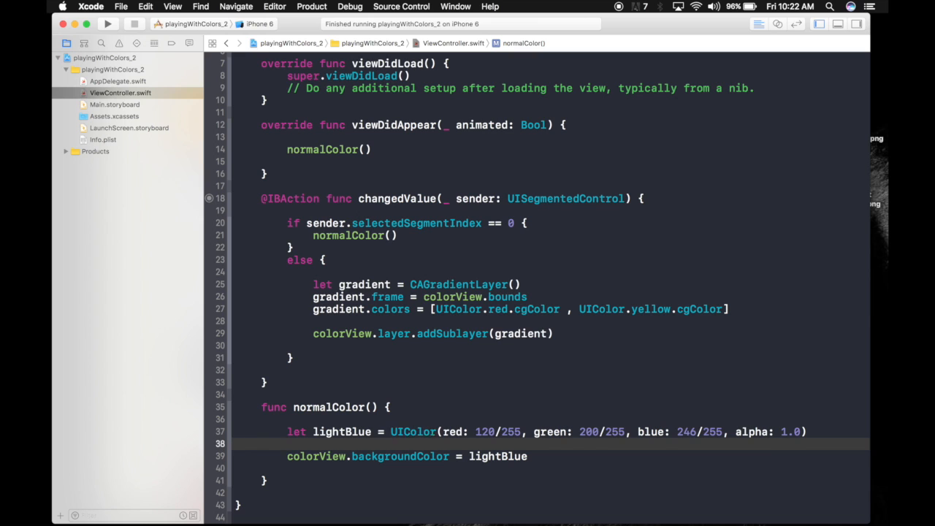
pyautogui.write('colorView.layer')
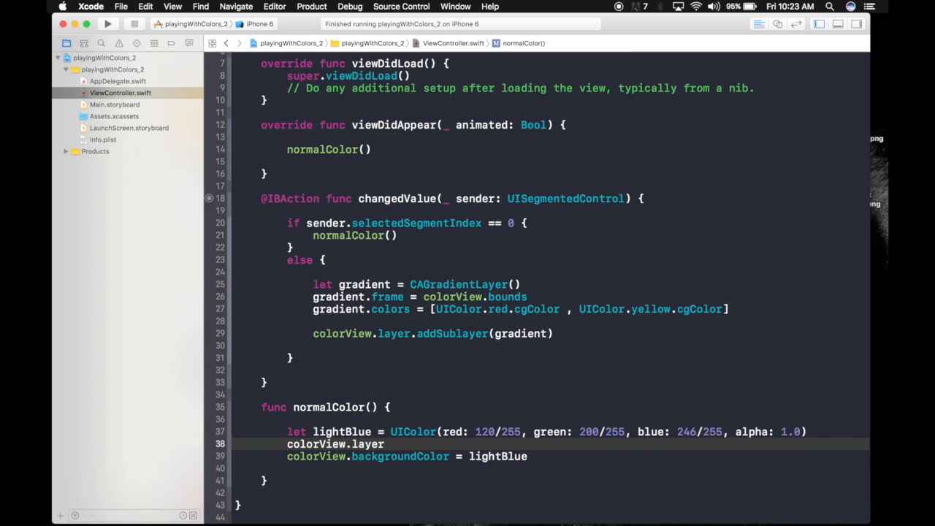
pyautogui.write('.sublayers?.removeAll(')
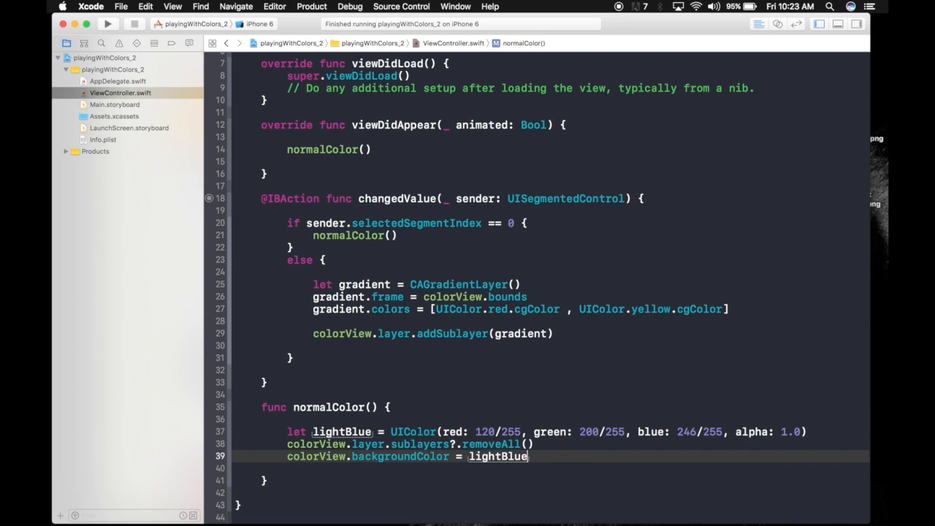
pyautogui.click(108, 23)
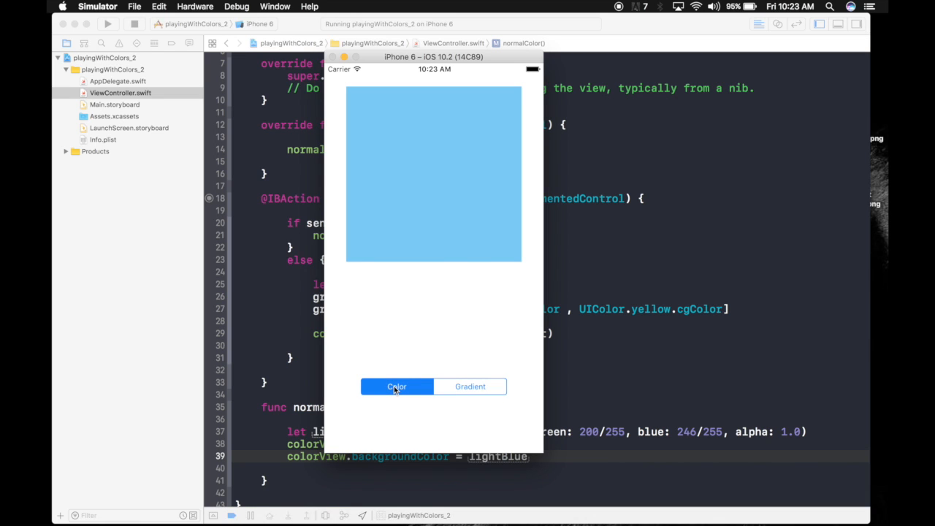
pyautogui.moveTo(484, 385)
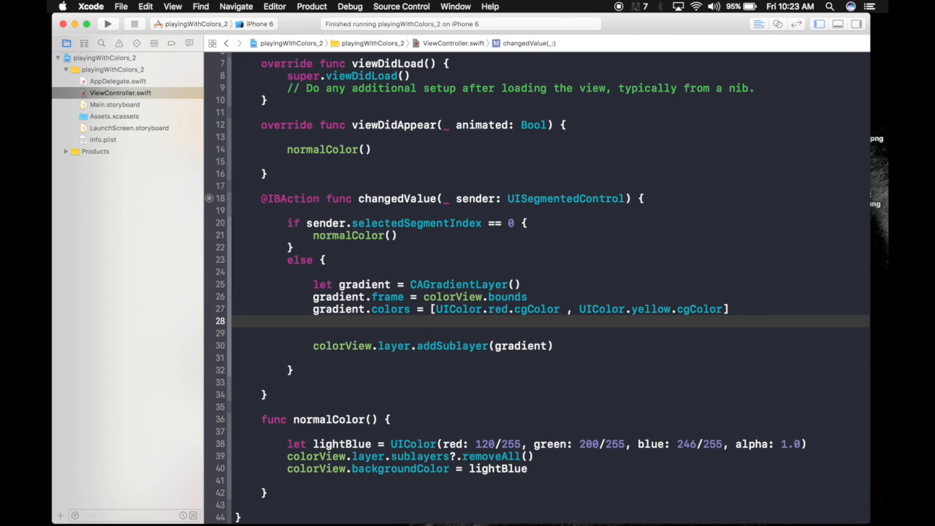
# Step: Insert gradient.locations = [0.55, …] before addSublayer and relaunch the app
pyautogui.write('gr')
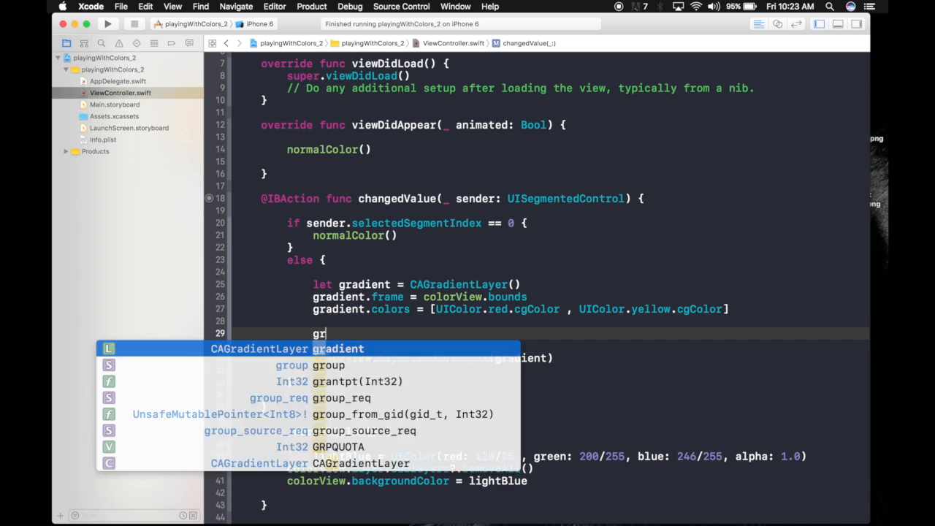
pyautogui.write('a')
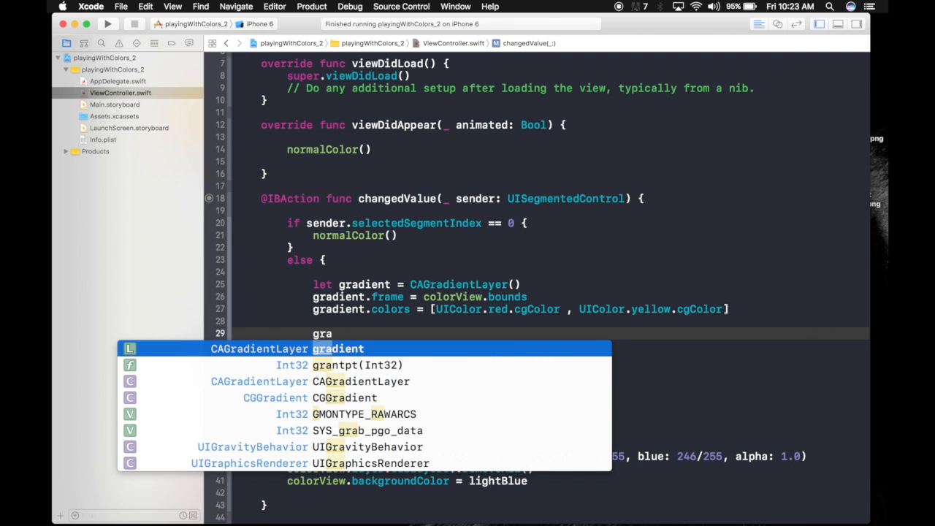
pyautogui.write('gradient.locations = [')
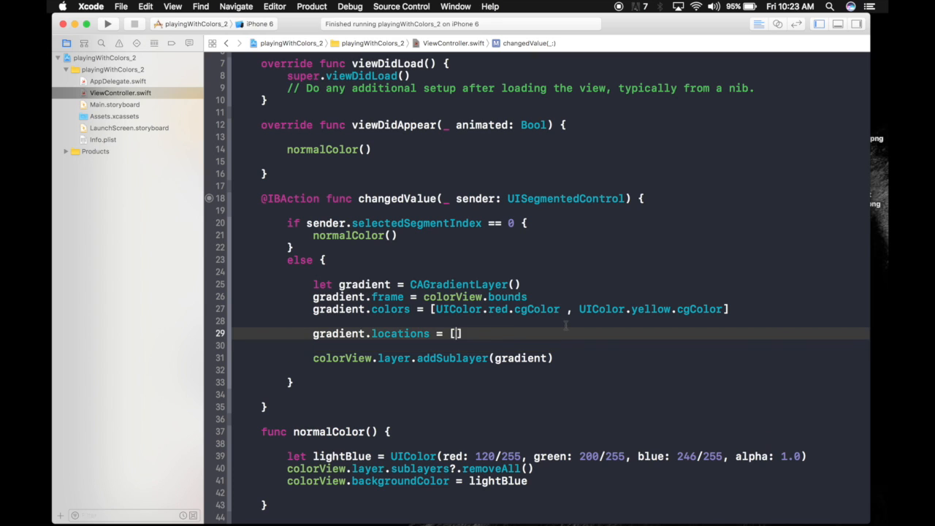
pyautogui.write('0.55')
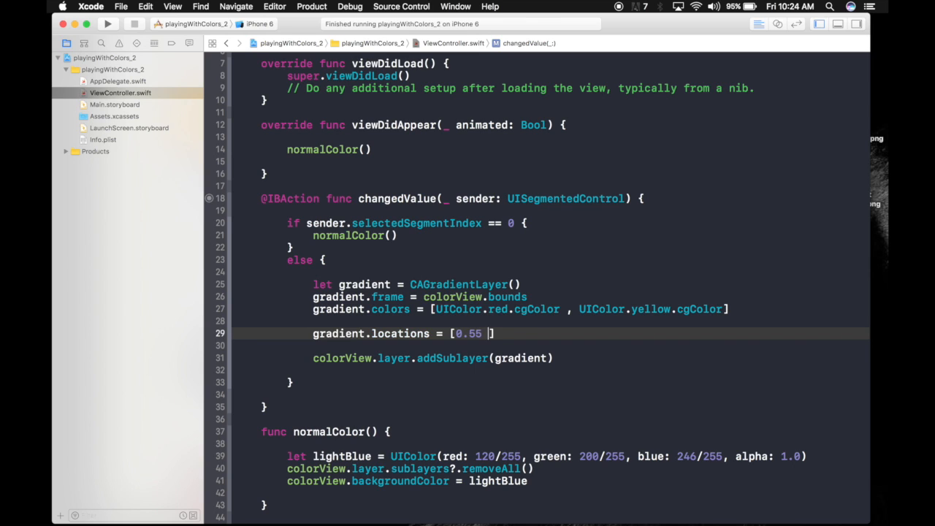
pyautogui.write(',')
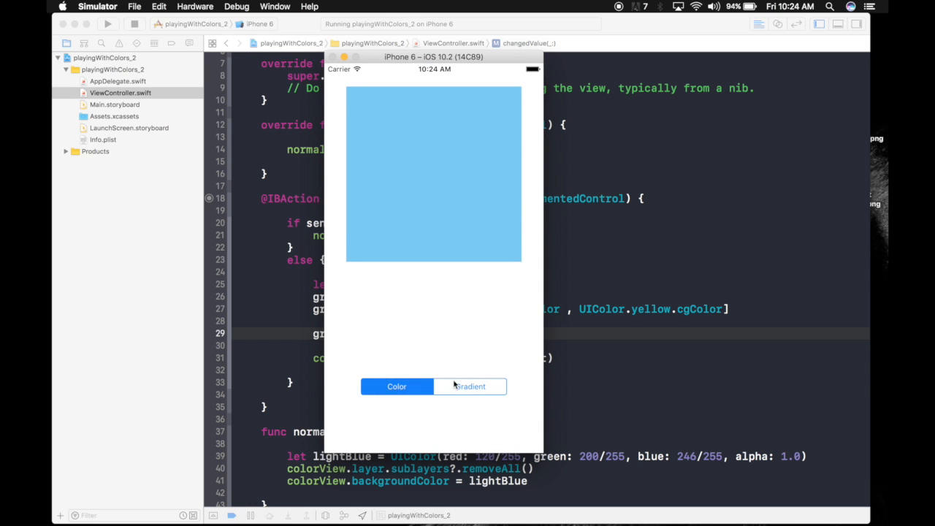
pyautogui.click(470, 386)
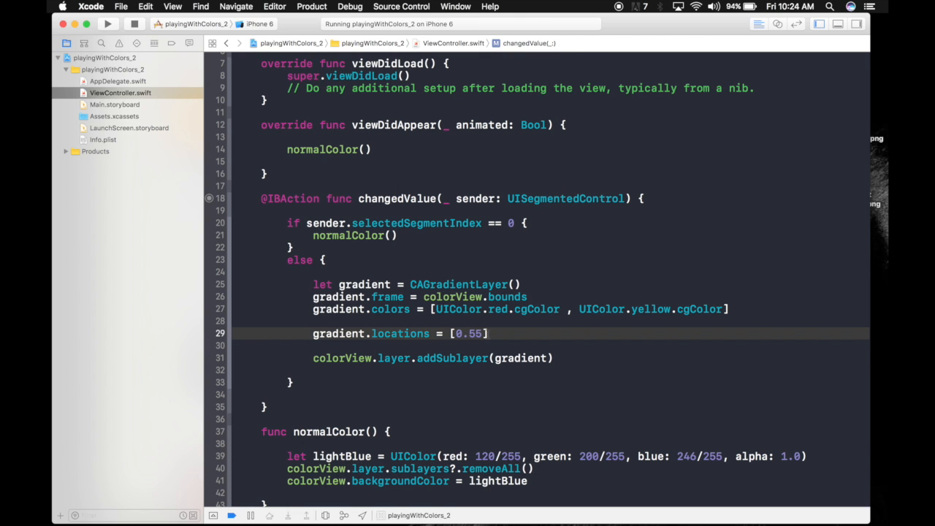
# Step: Change the gradient location value from 0.55 to 0.85
pyautogui.press('Backspace')
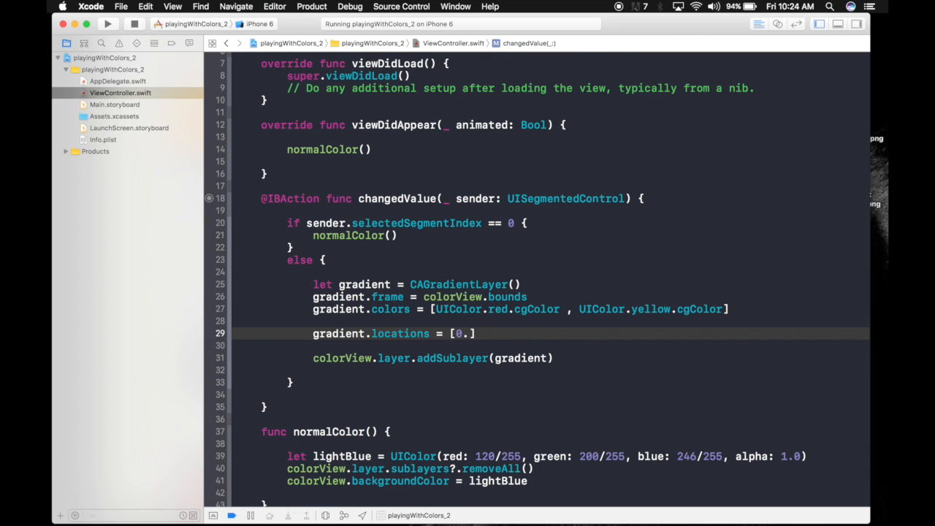
pyautogui.write('85')
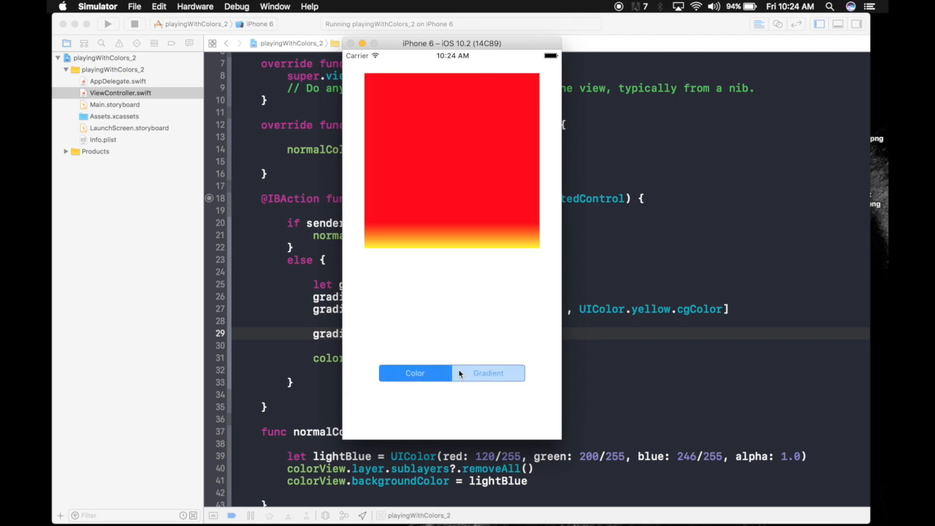
# Step: Select Gradient in the running app to show the mostly red view fading to yellow
pyautogui.click(488, 372)
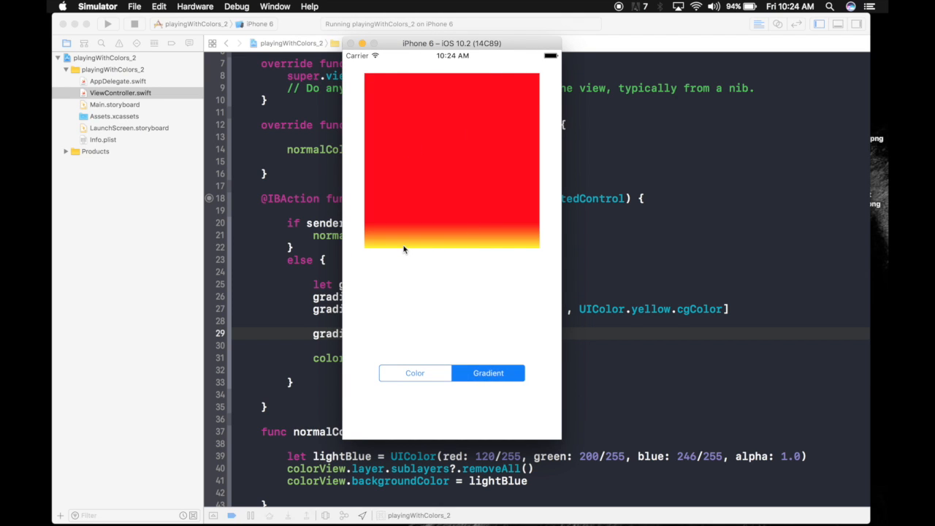
pyautogui.moveTo(450, 57)
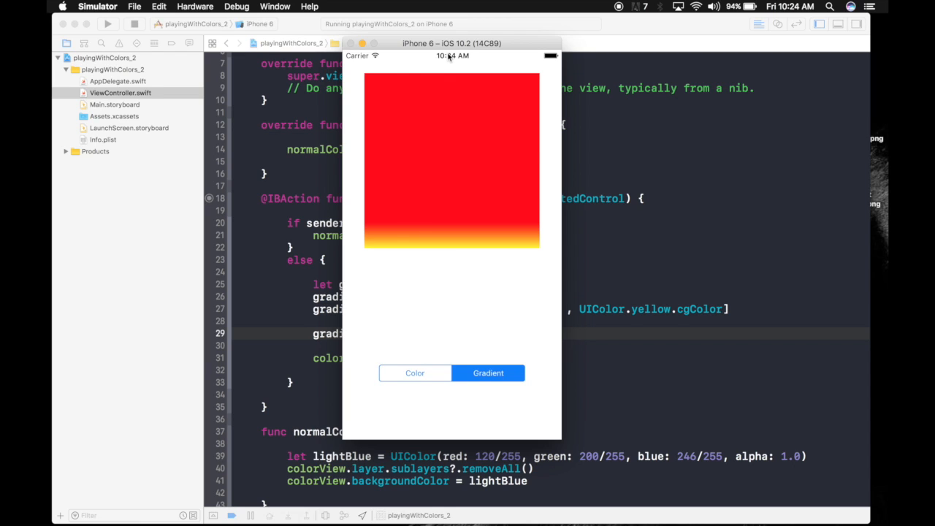